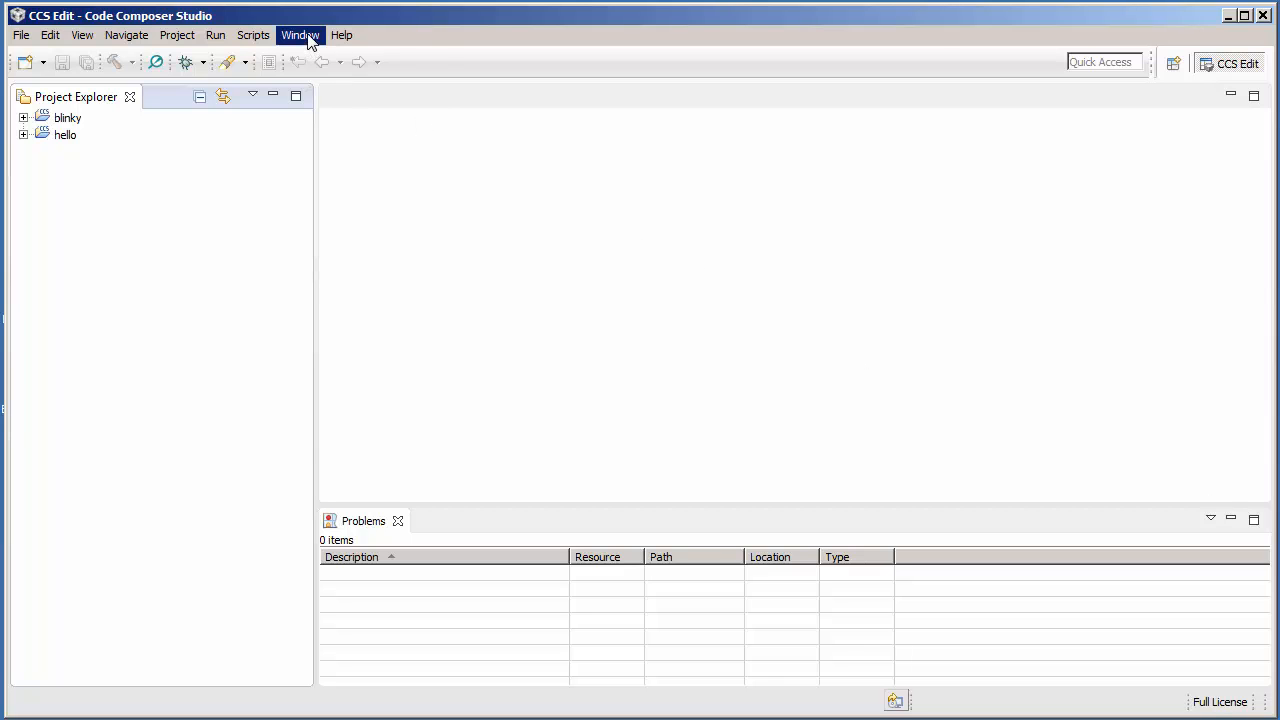
- Navigate the workspace preferences to the Code Composer Studio > Build > Variables page
left_click(300, 36)
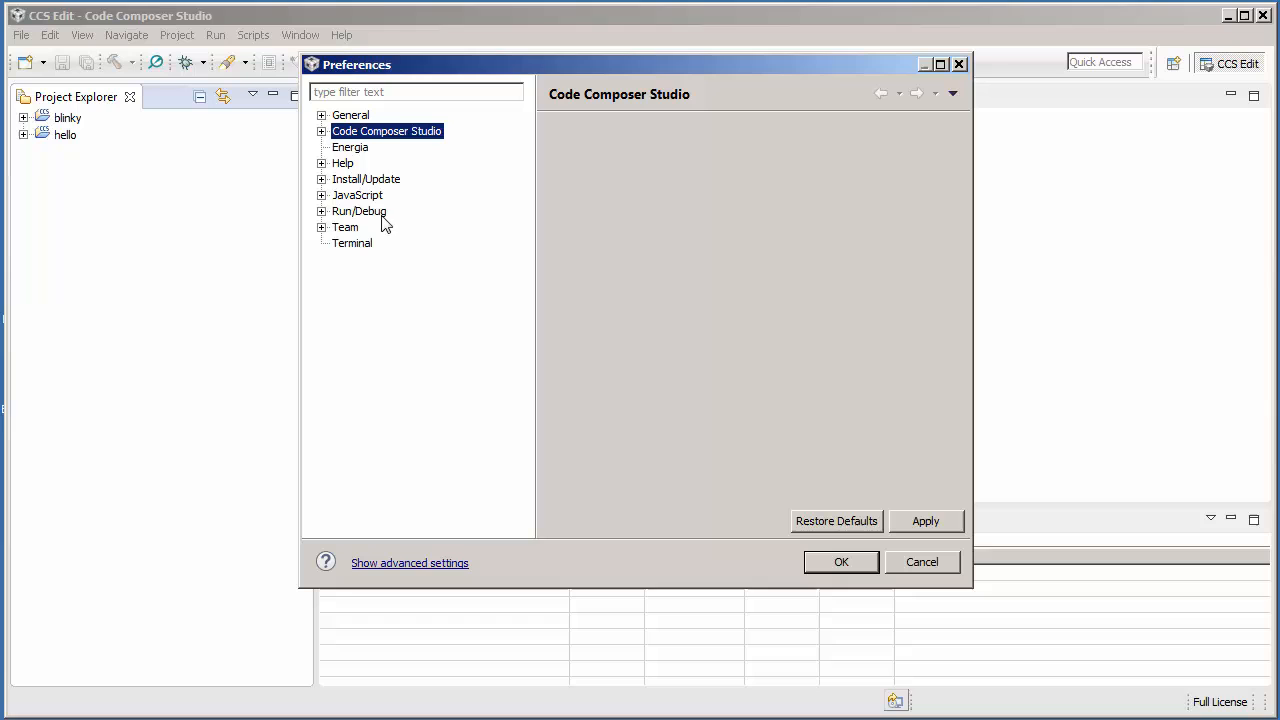
left_click(322, 132)
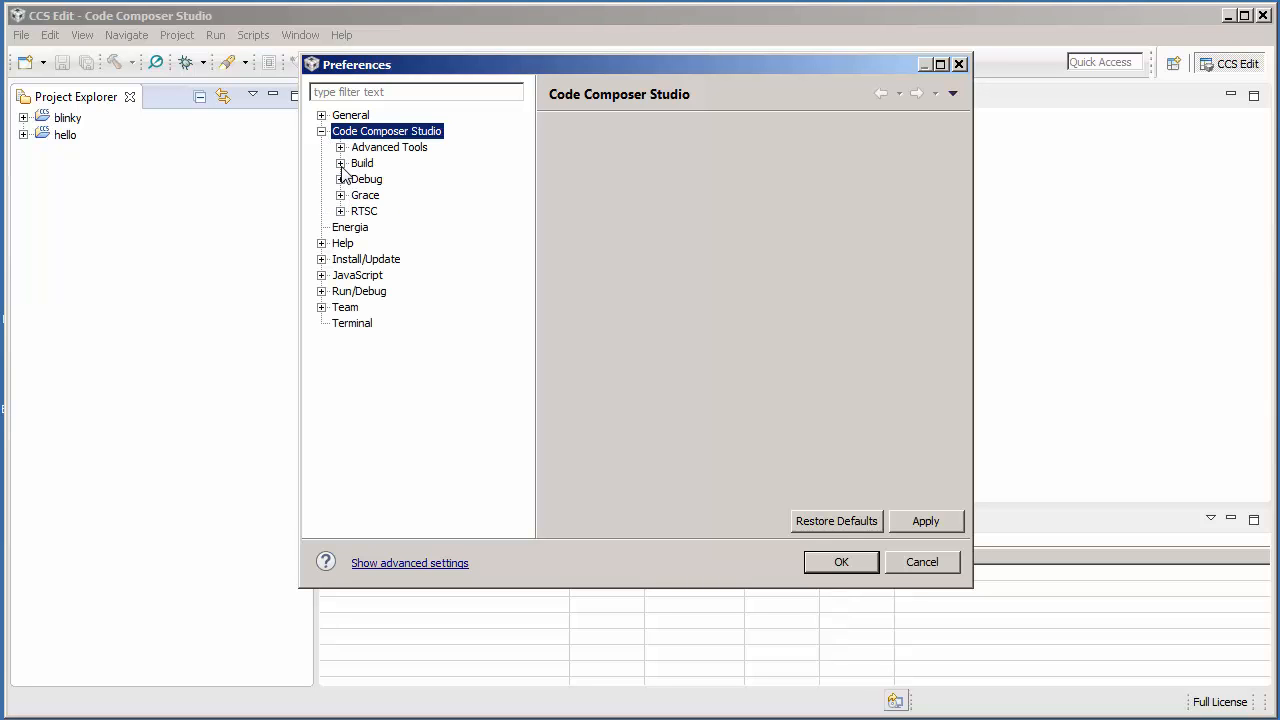
left_click(340, 164)
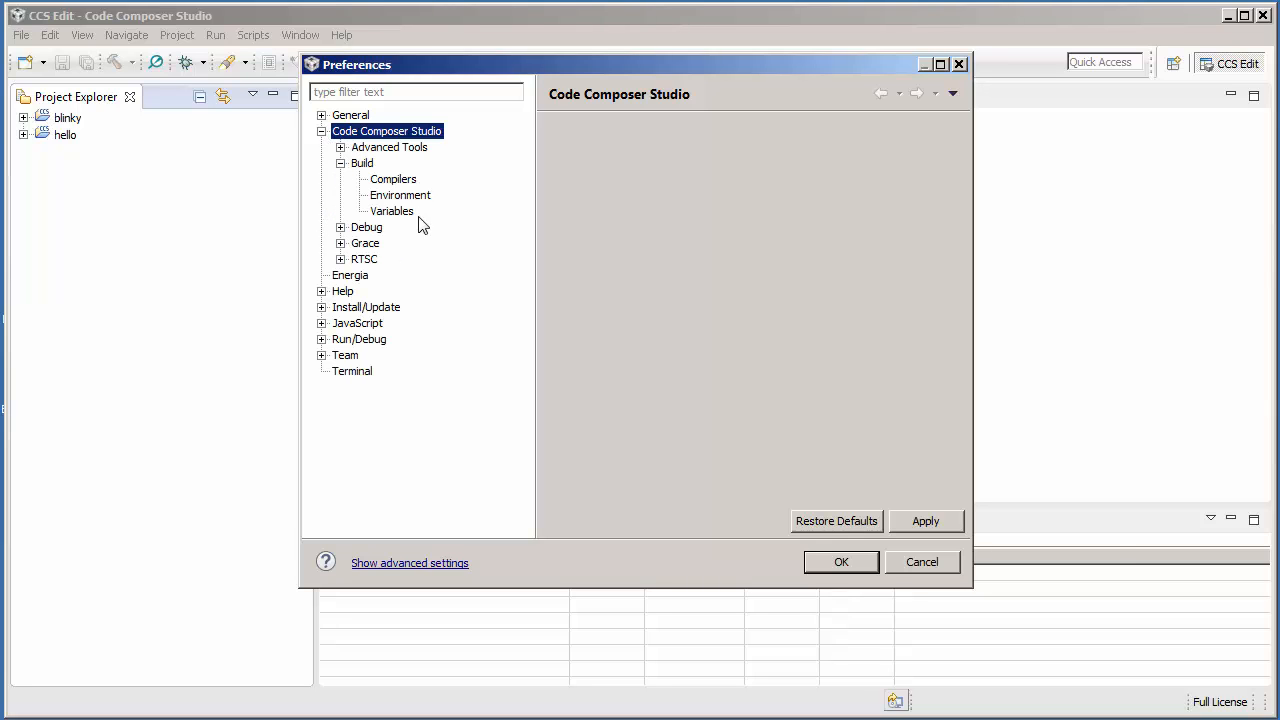
left_click(392, 212)
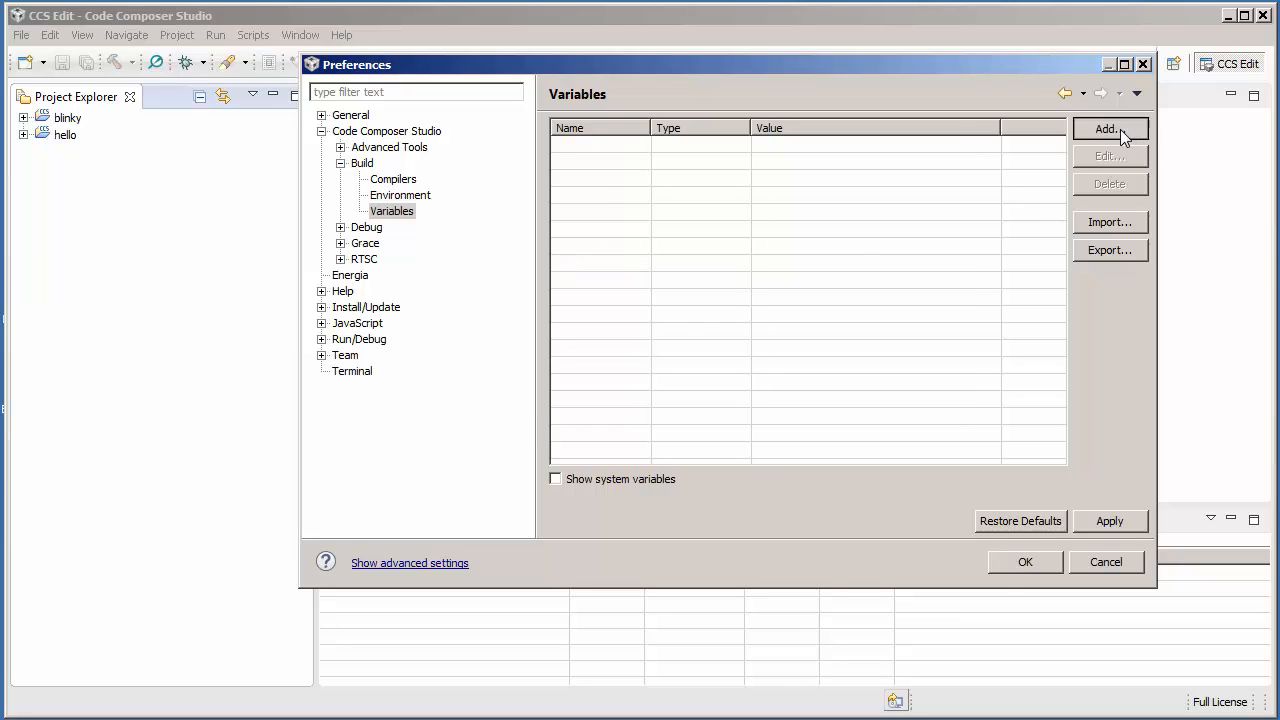
- Add a new build variable named MYSOFTWAREROOT of type Directory
left_click(1108, 128)
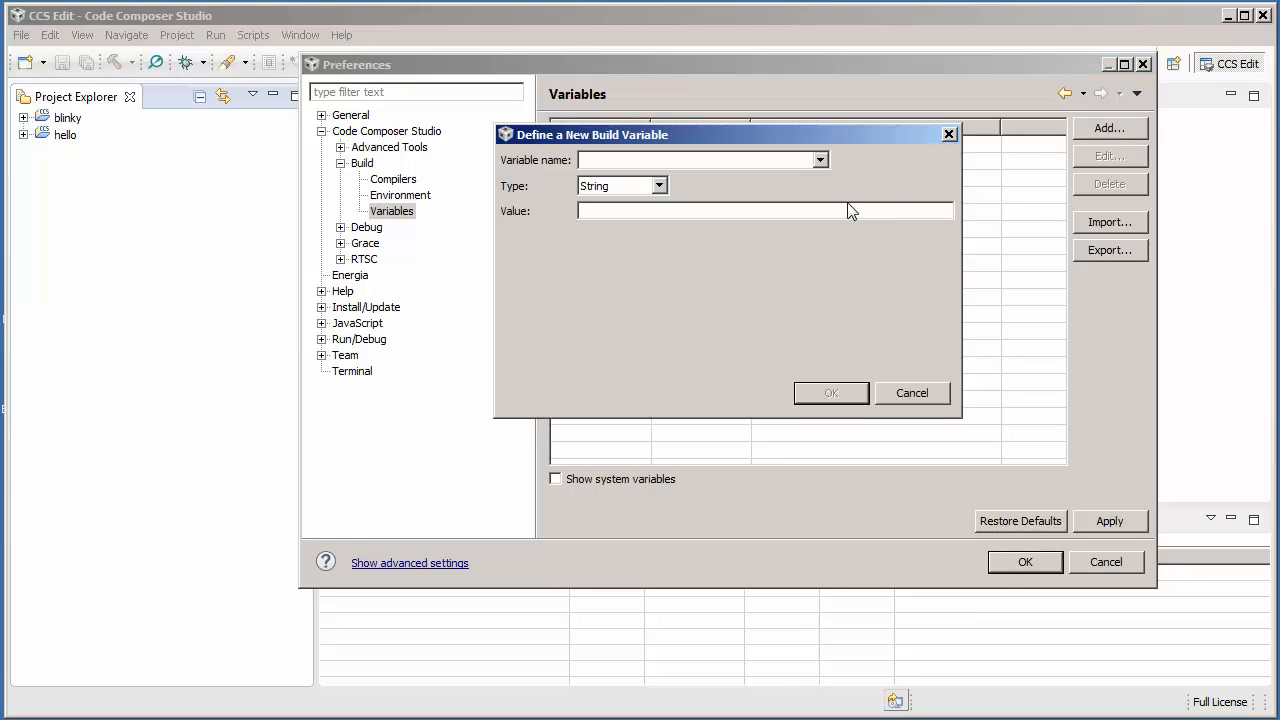
type("M")
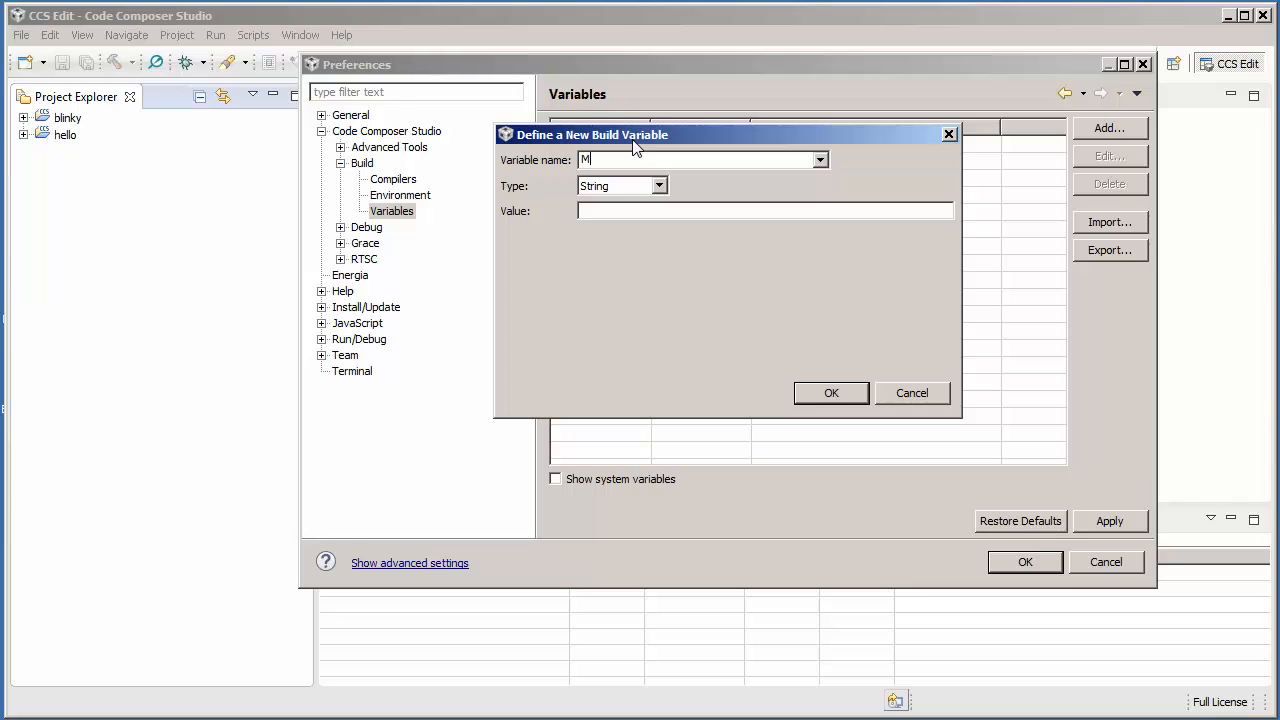
type("YSOFT")
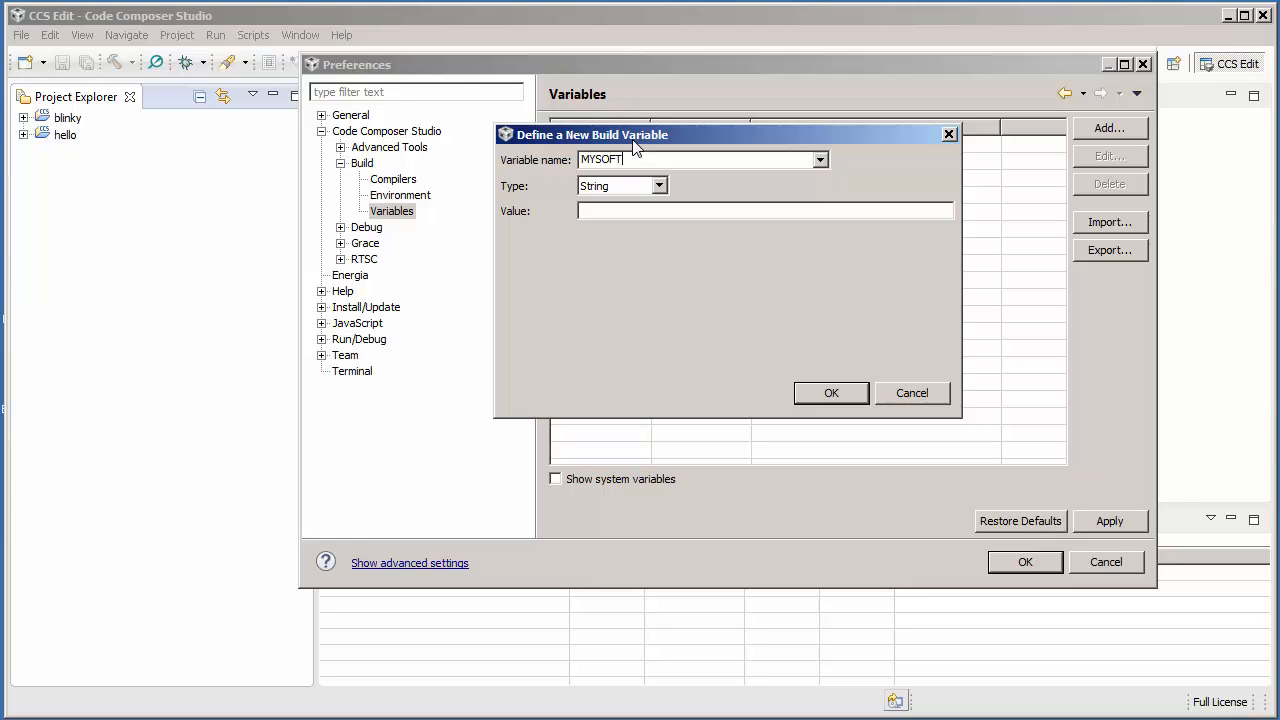
type("WAREROOT")
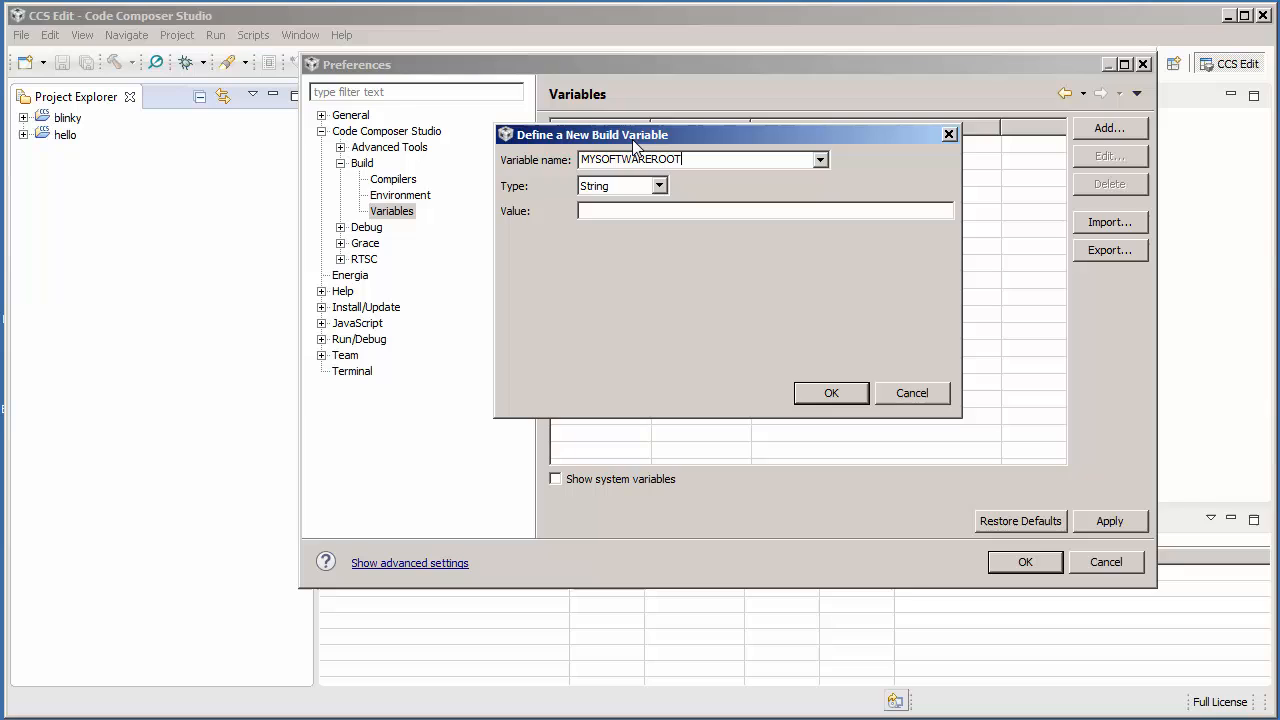
left_click(656, 184)
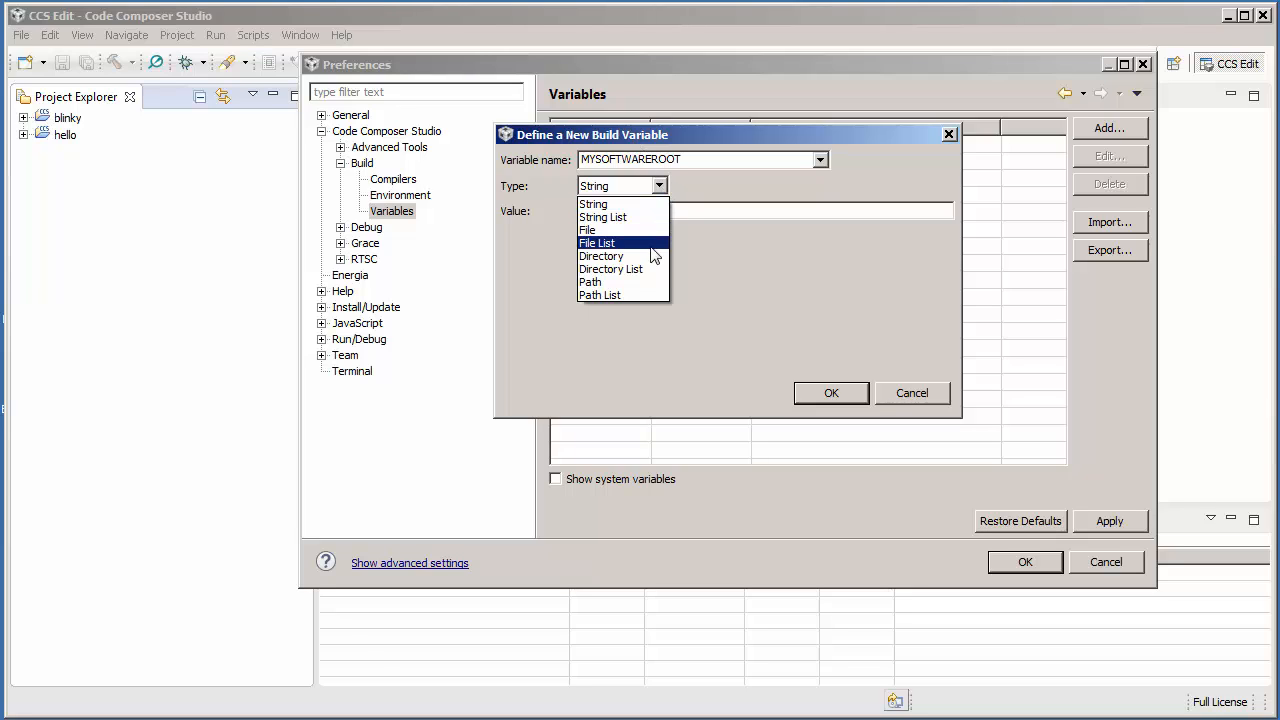
left_click(600, 256)
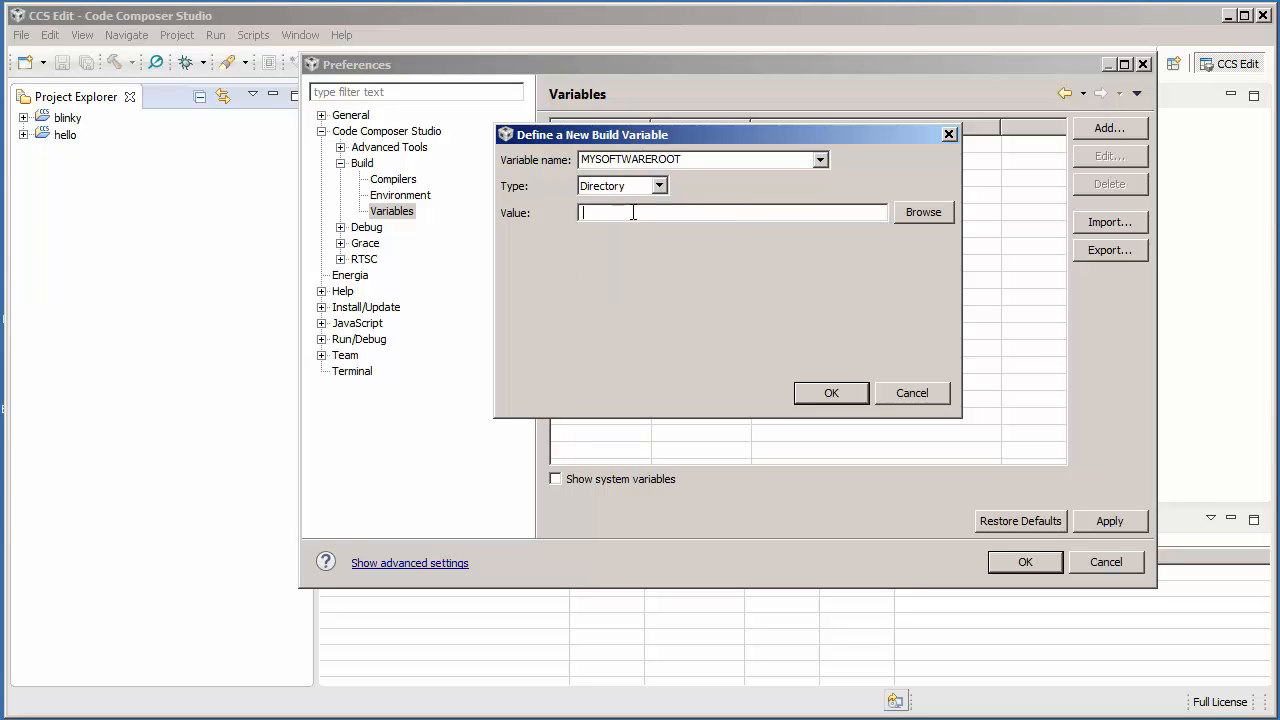
- Give MYSOFTWAREROOT the value c:\work\software and confirm it
type("c:\\")
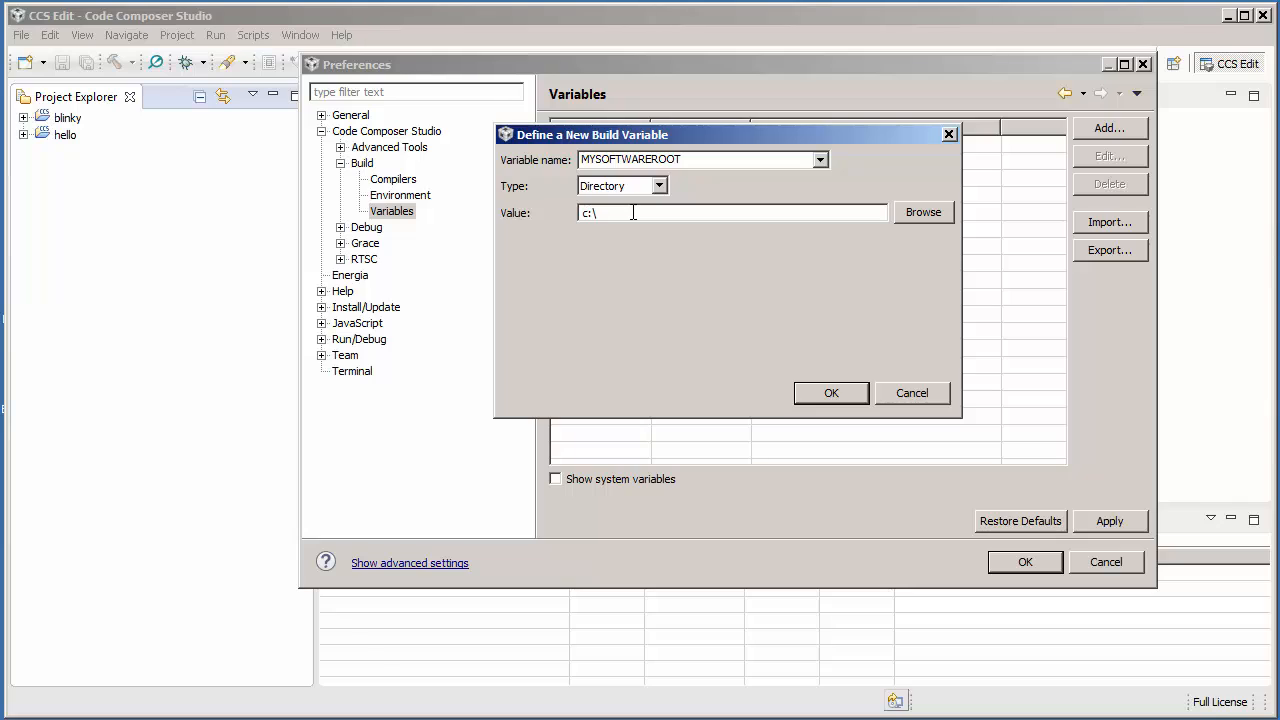
type("work")
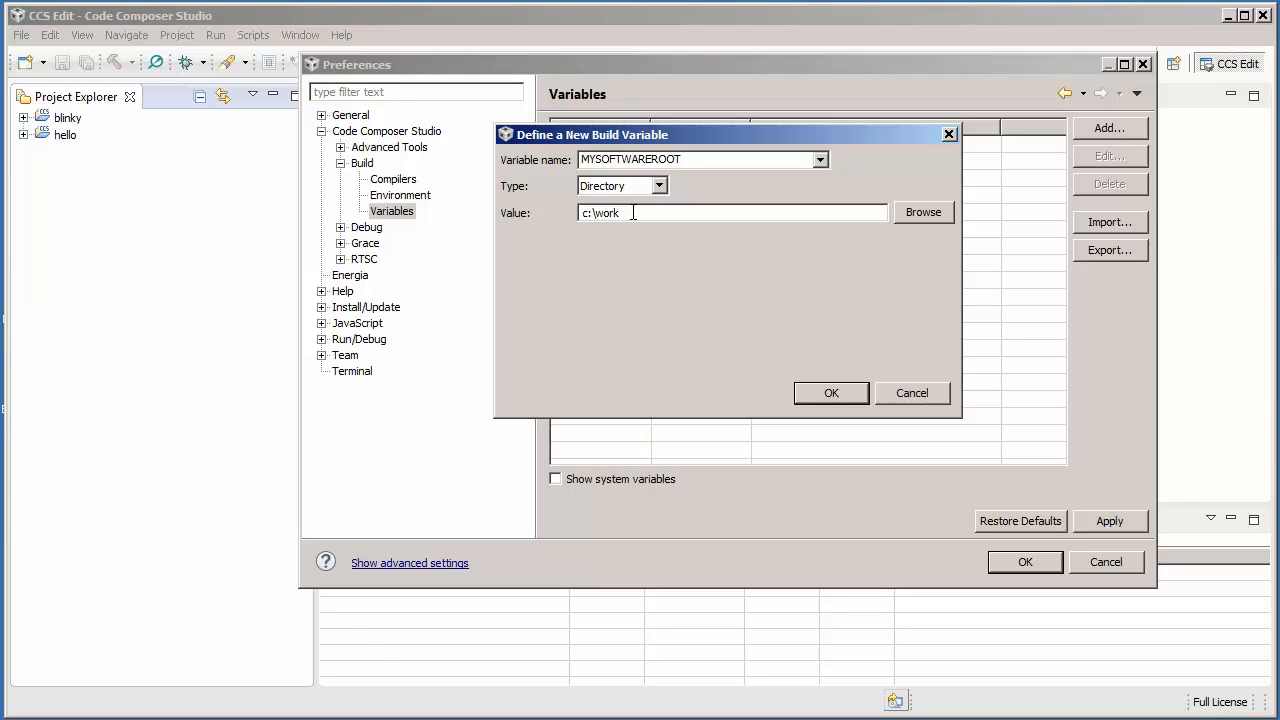
type("\\soft")
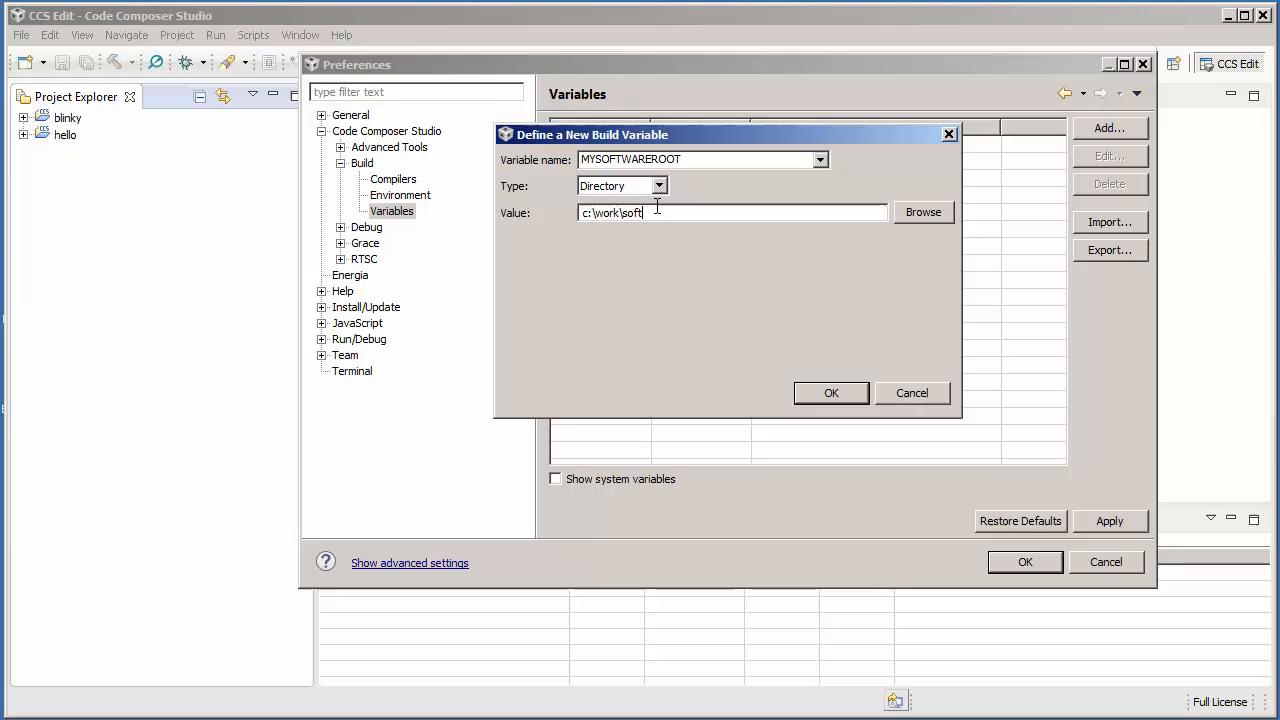
type("ware")
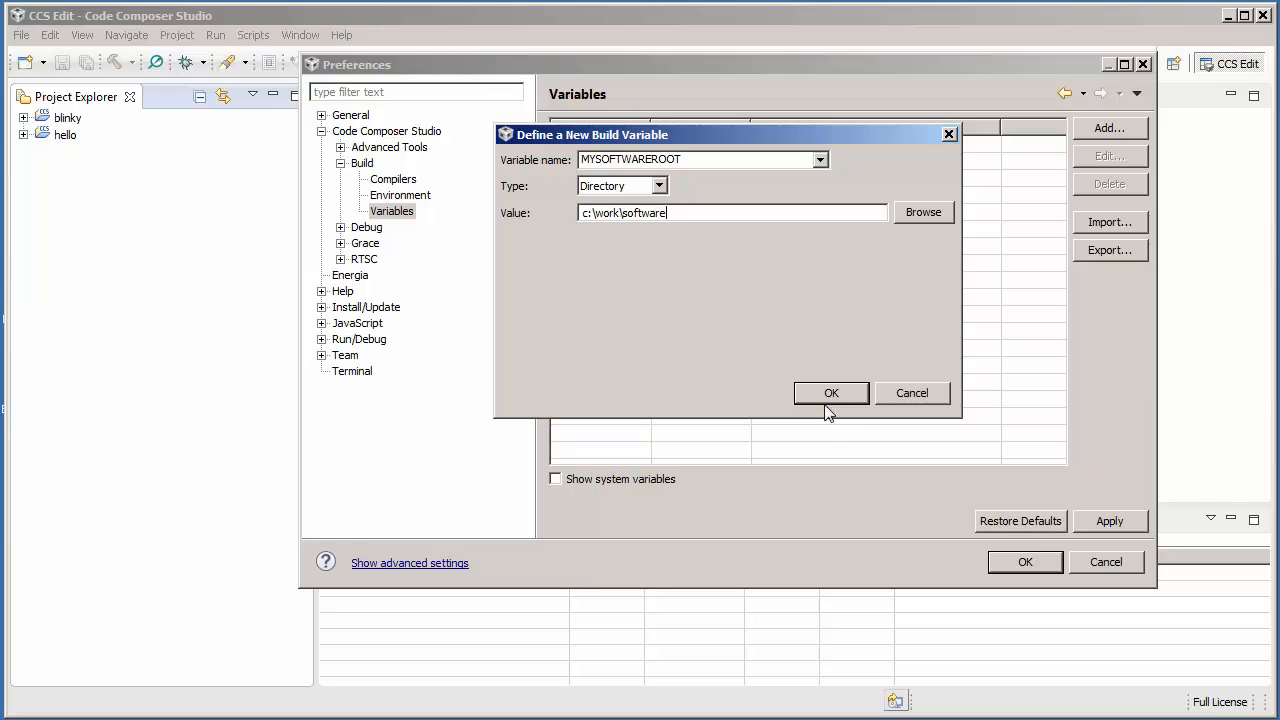
left_click(832, 392)
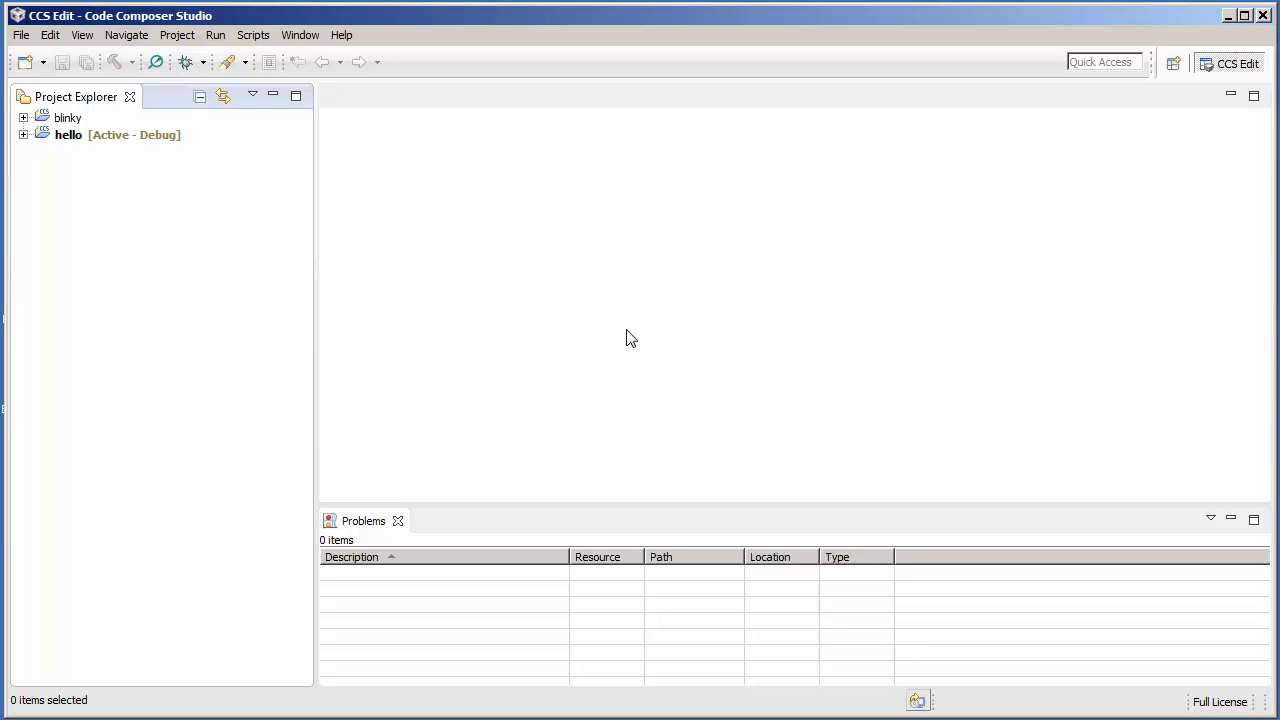
mouse_move(636, 338)
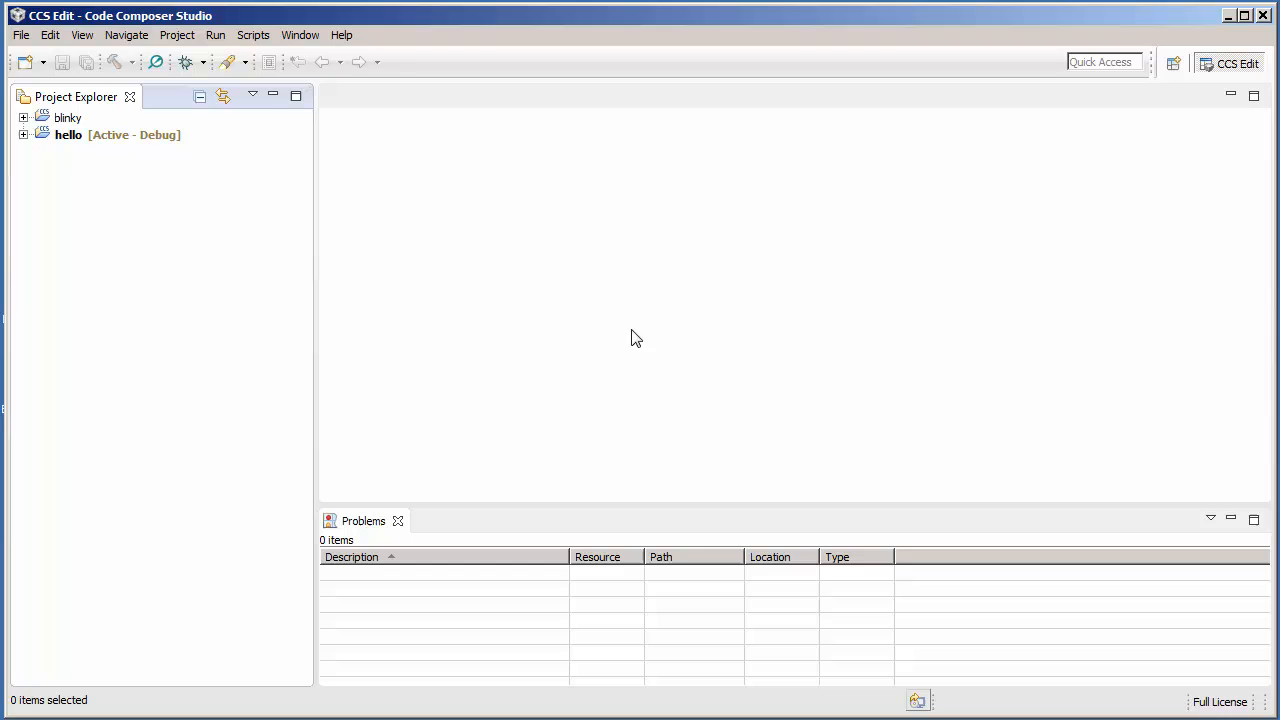
mouse_move(138, 140)
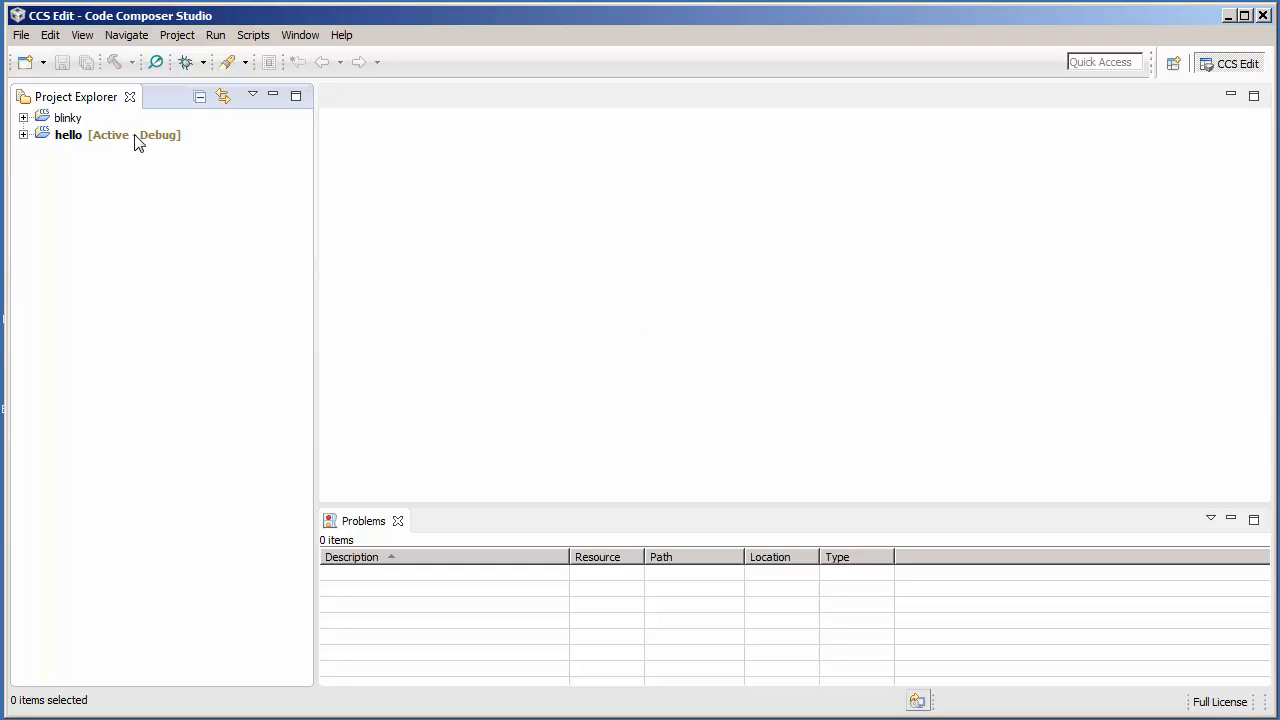
- View the hello project's Resource > Linked Resources path variables listing MYSOFTWAREROOT
right_click(68, 136)
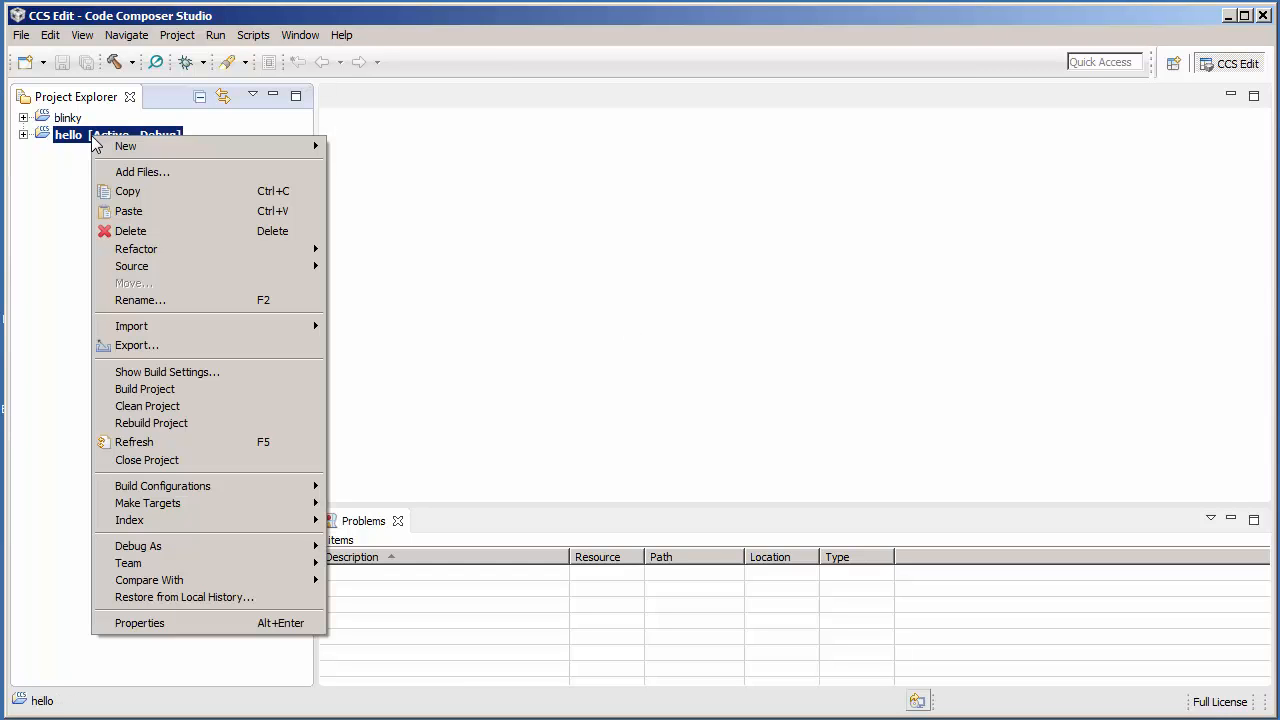
mouse_move(206, 632)
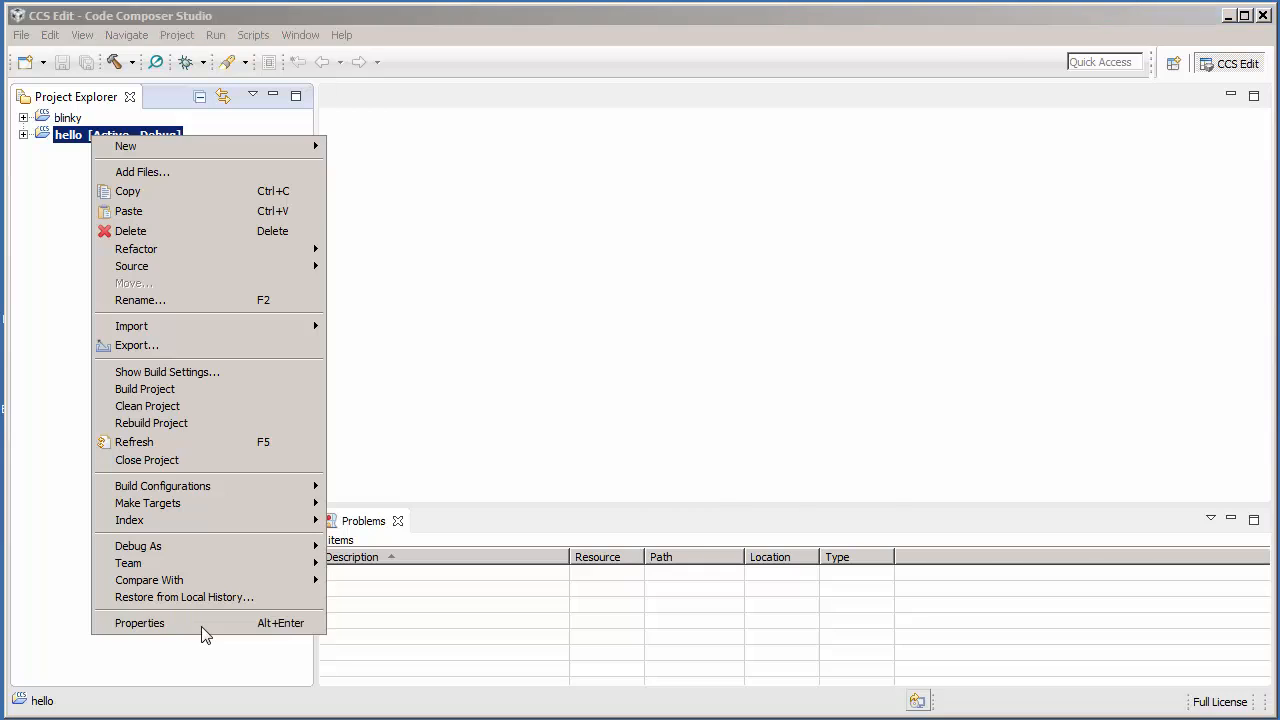
left_click(138, 624)
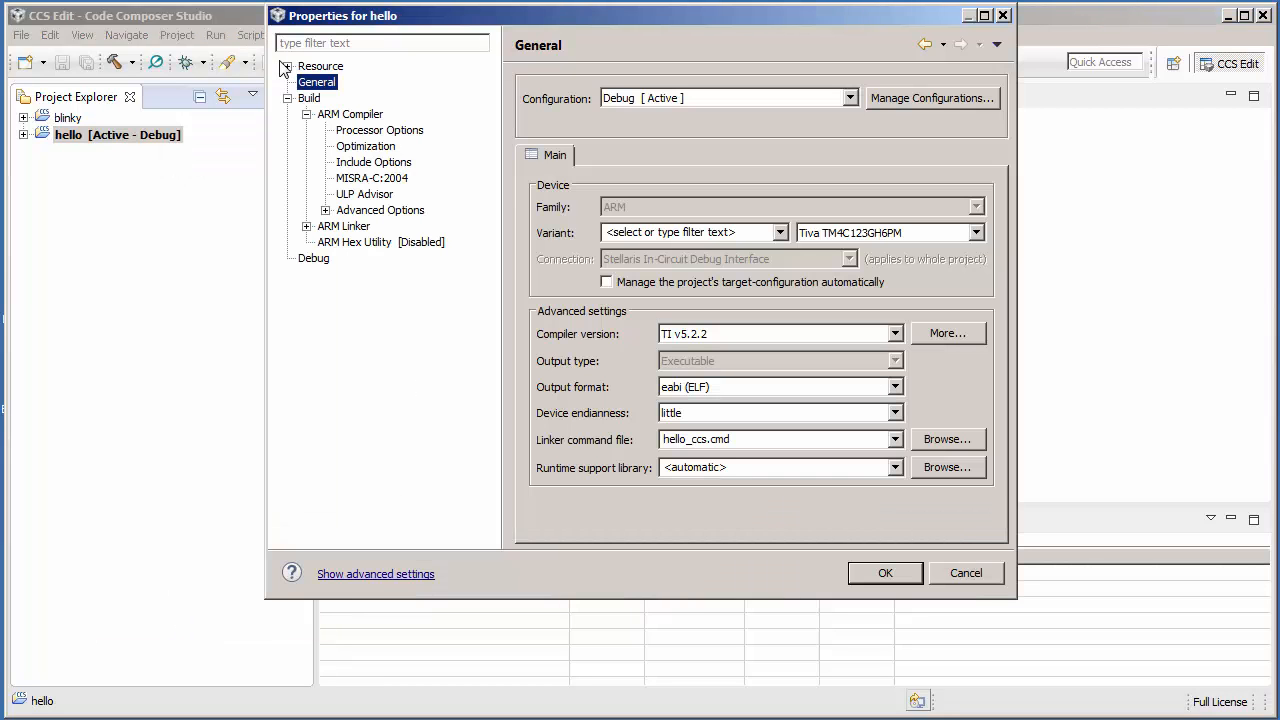
left_click(290, 66)
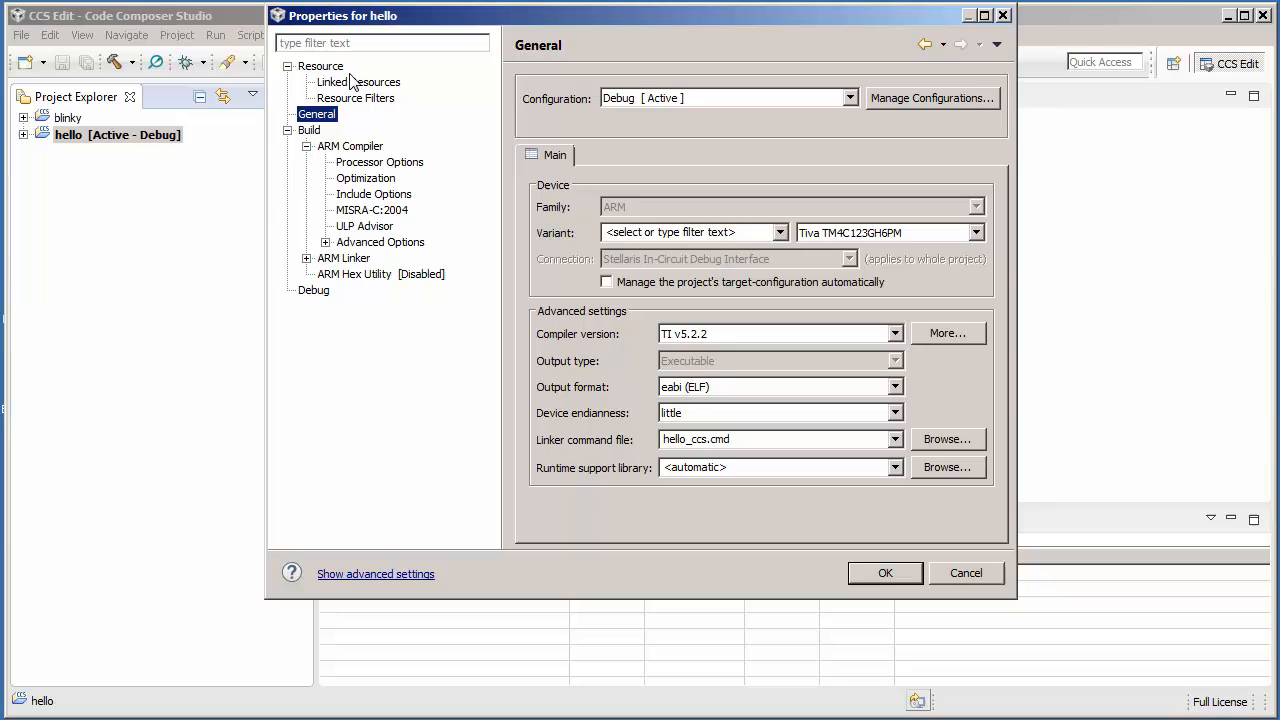
left_click(358, 80)
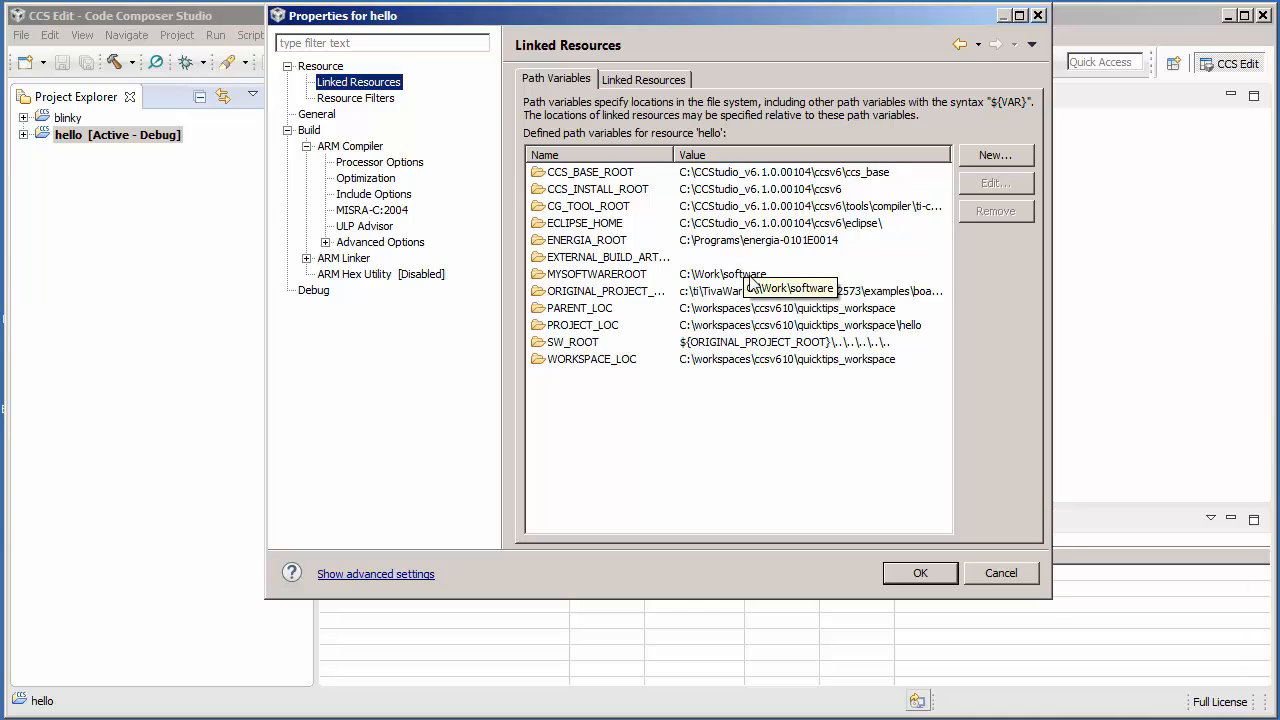
mouse_move(784, 408)
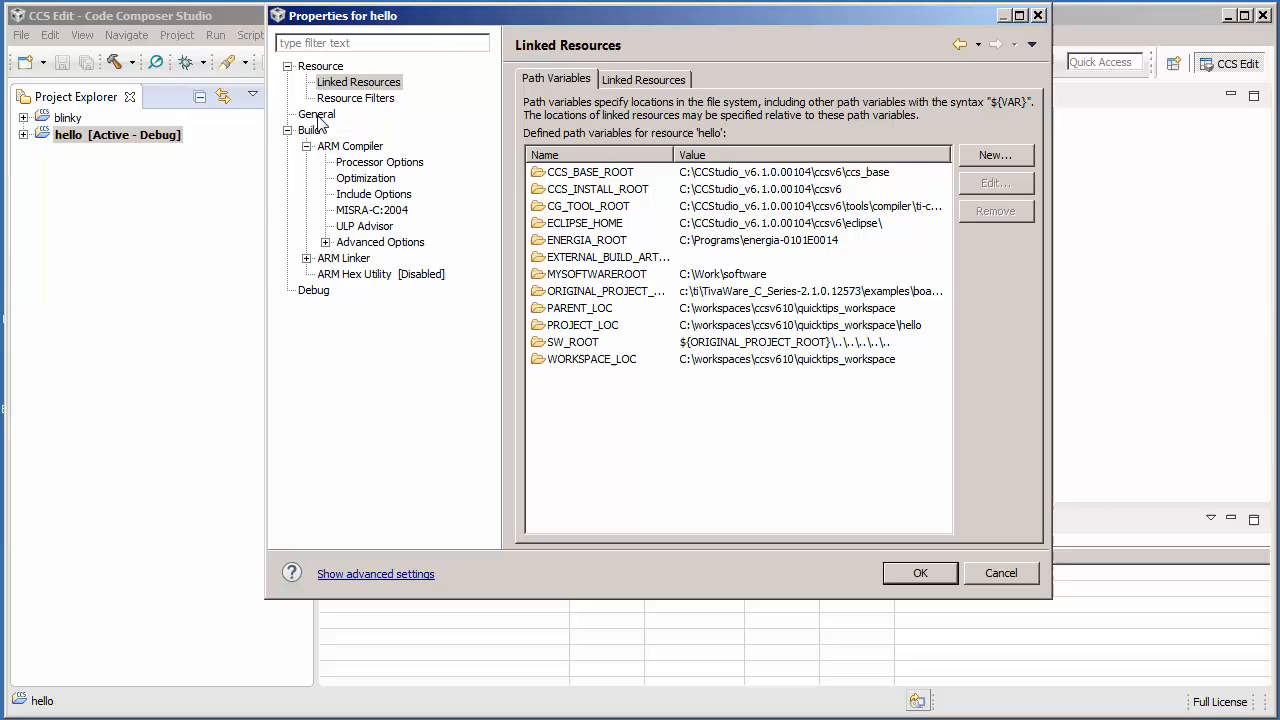
- Show the hello project's build variables with system variables included, find MYSOFTWAREROOT, then close properties
left_click(308, 130)
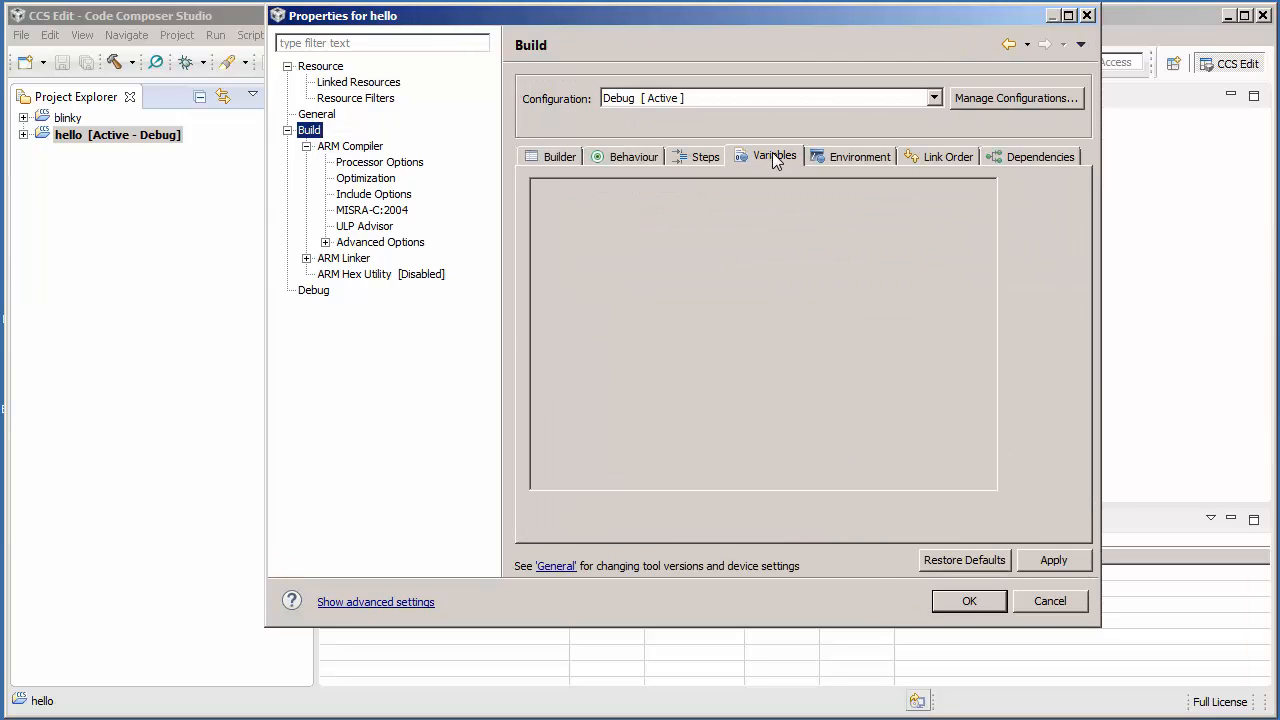
left_click(776, 156)
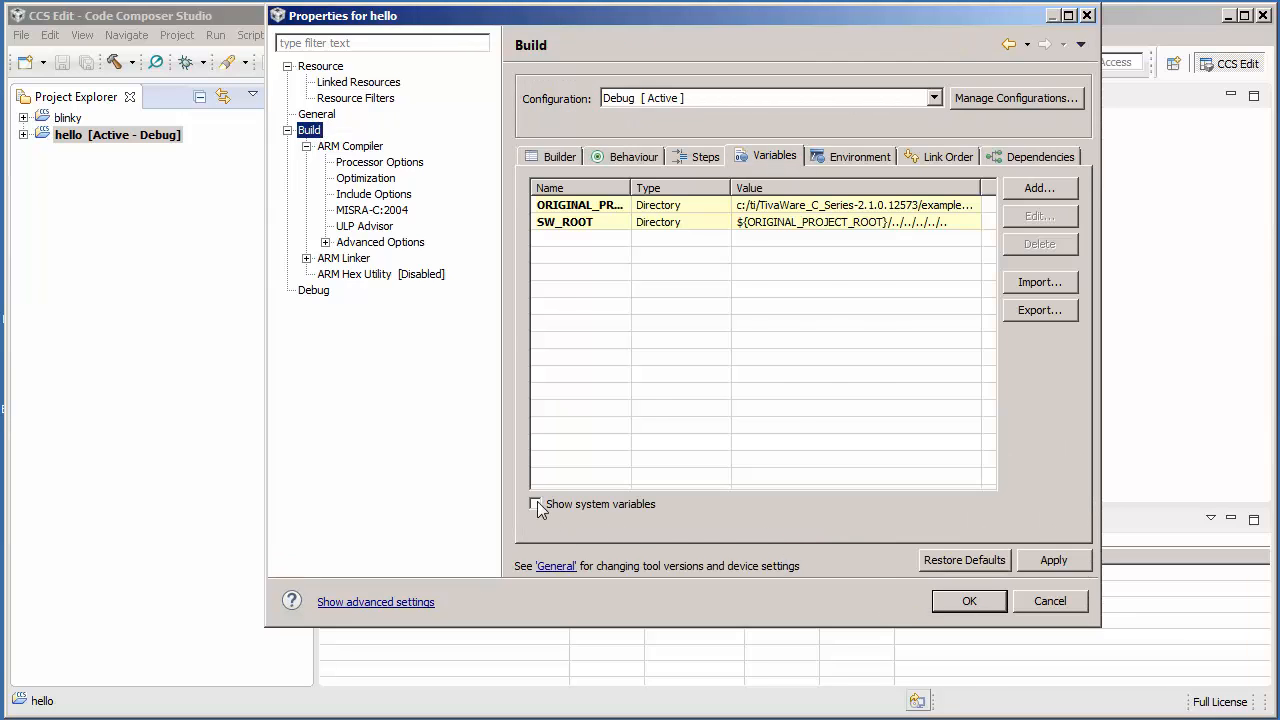
left_click(536, 504)
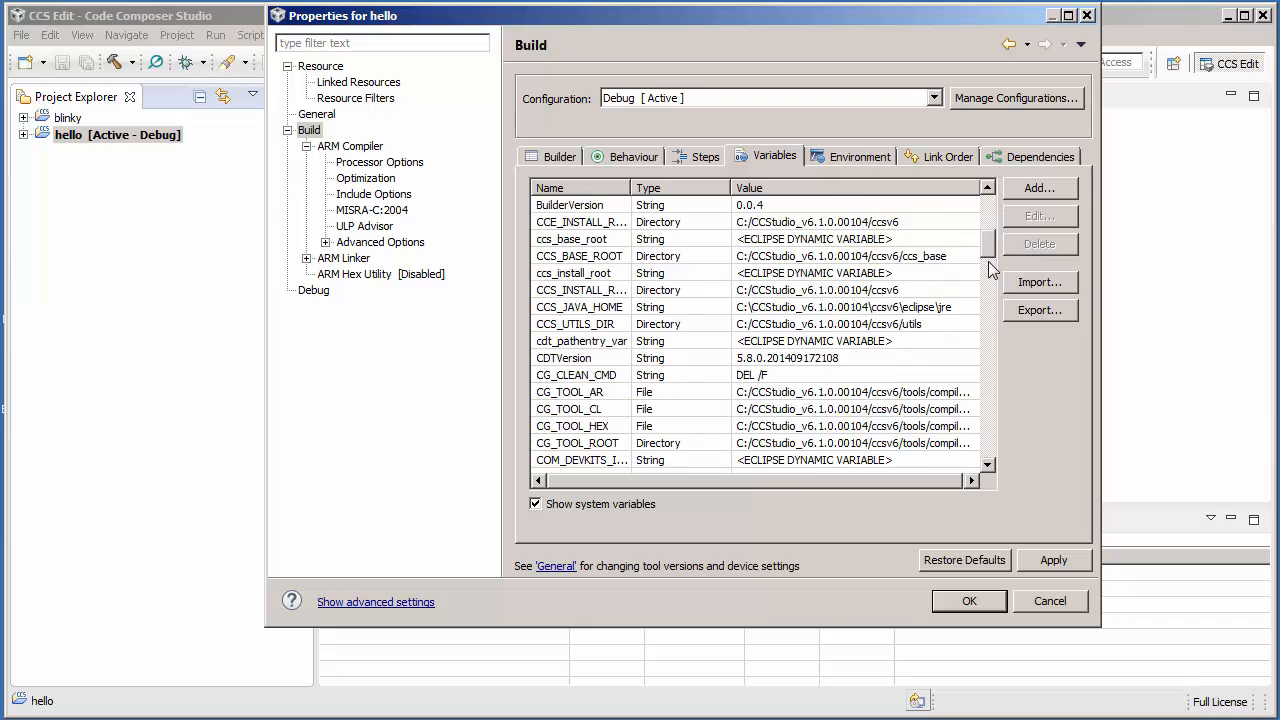
scroll("down", 3)
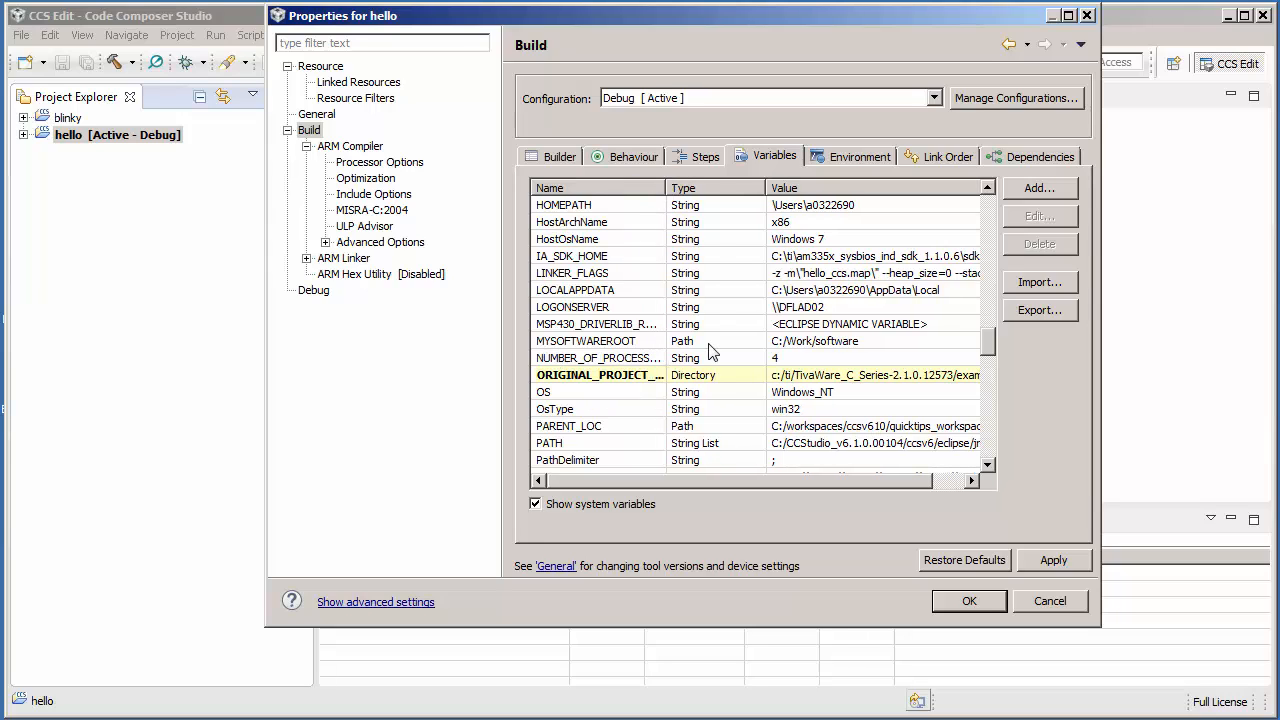
mouse_move(930, 570)
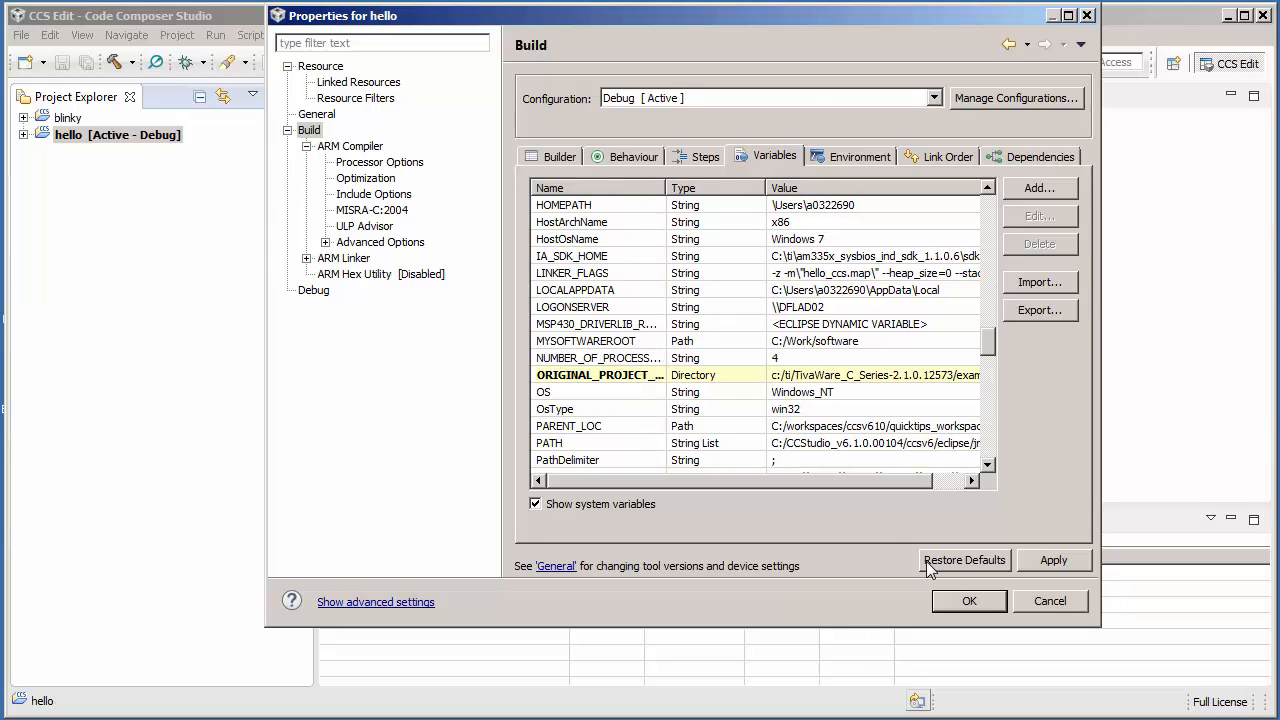
left_click(968, 600)
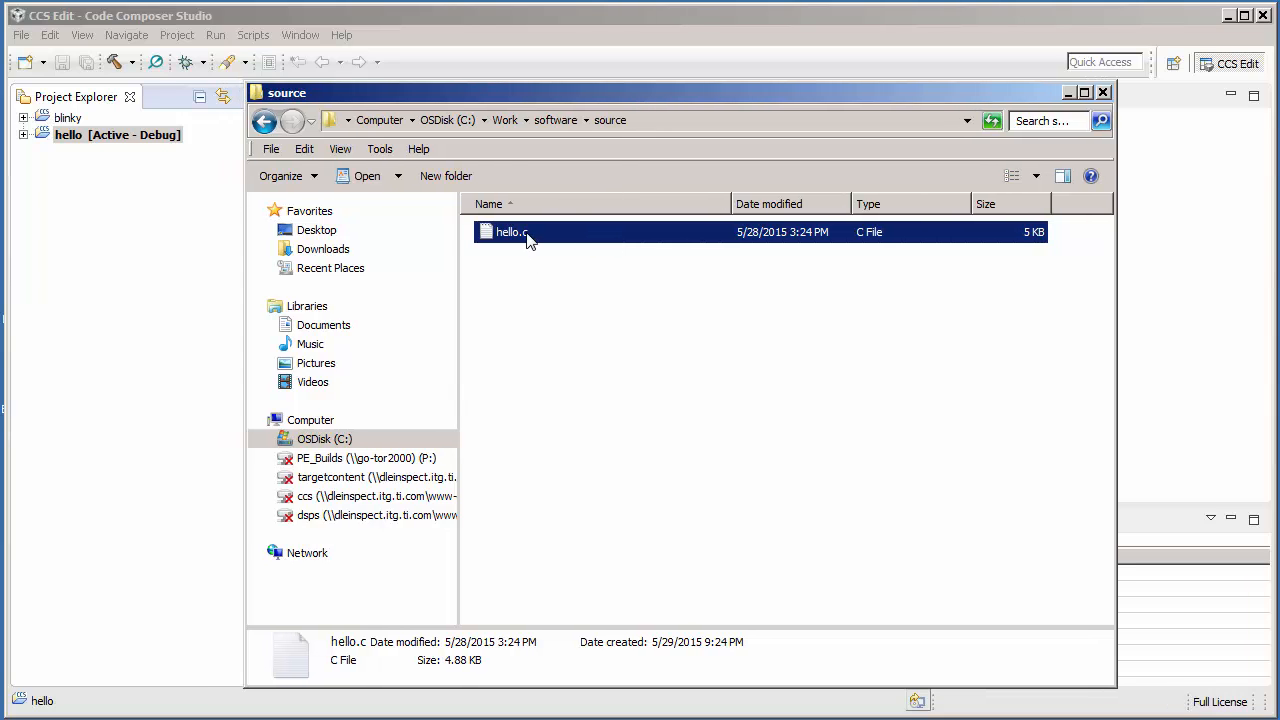
- Link hello.c into the hello project relative to MYSOFTWAREROOT instead of copying it
left_click_drag(512, 232, 116, 136)
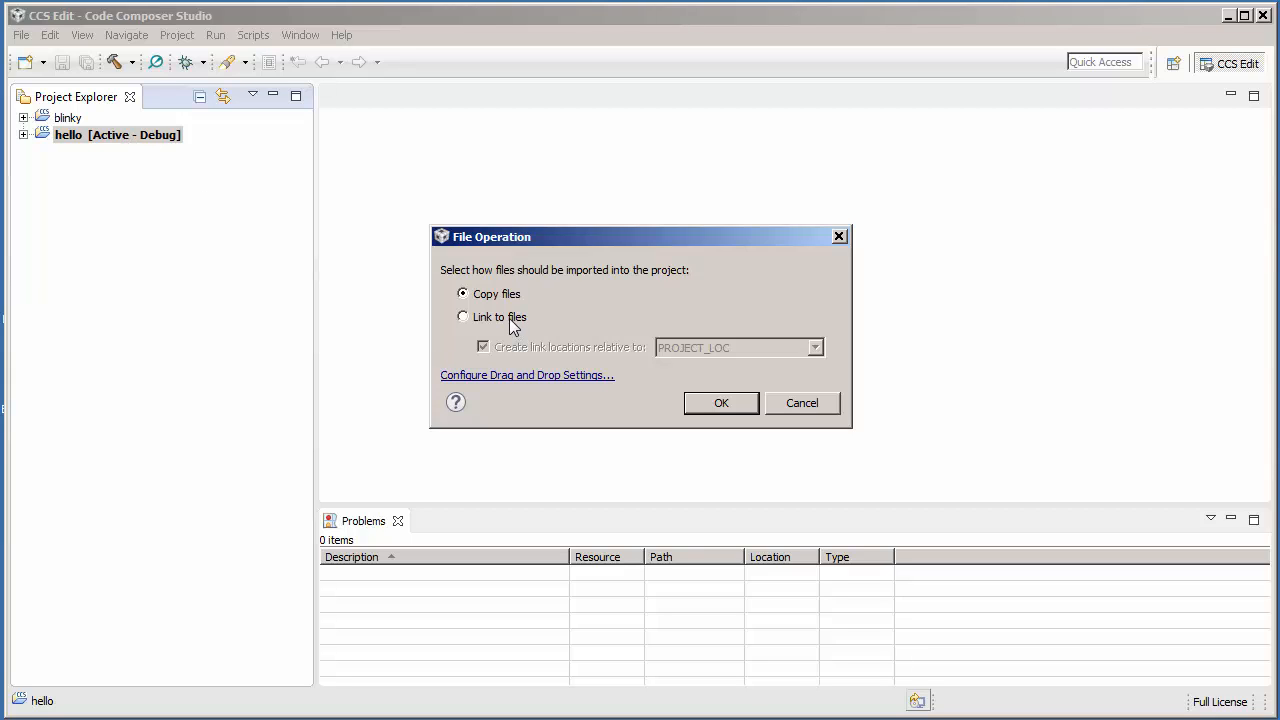
left_click(462, 316)
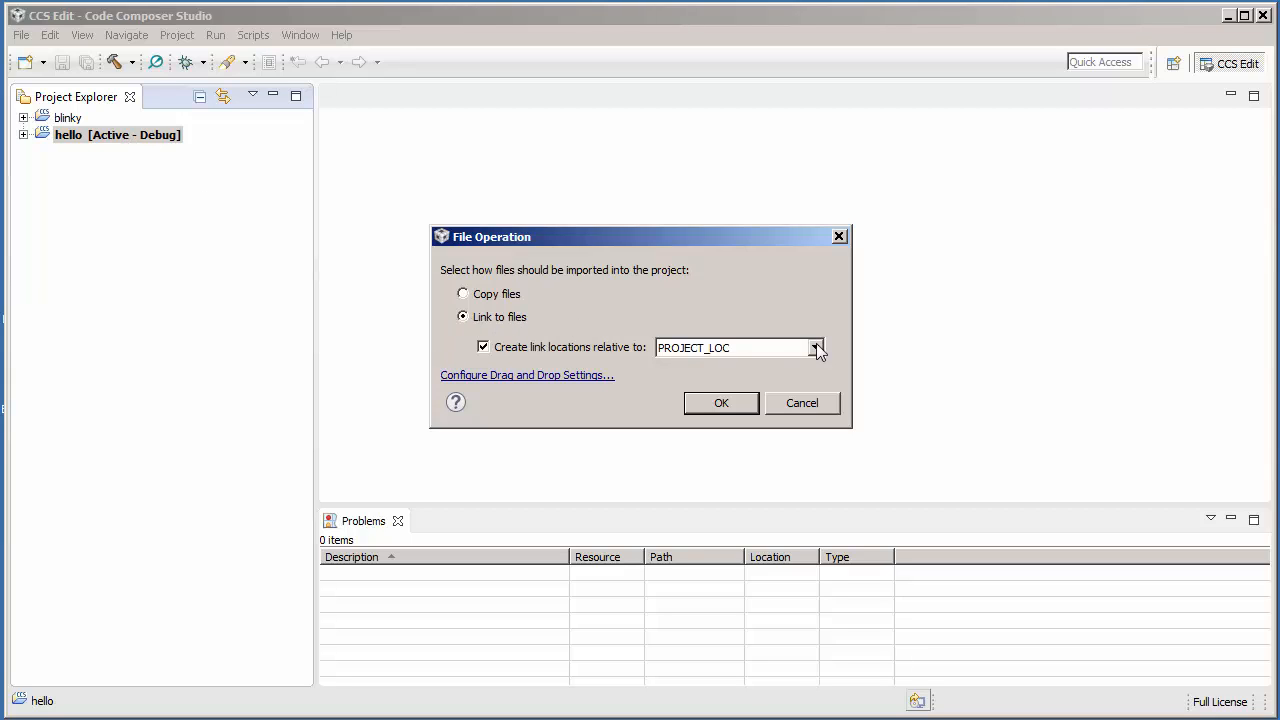
left_click(816, 348)
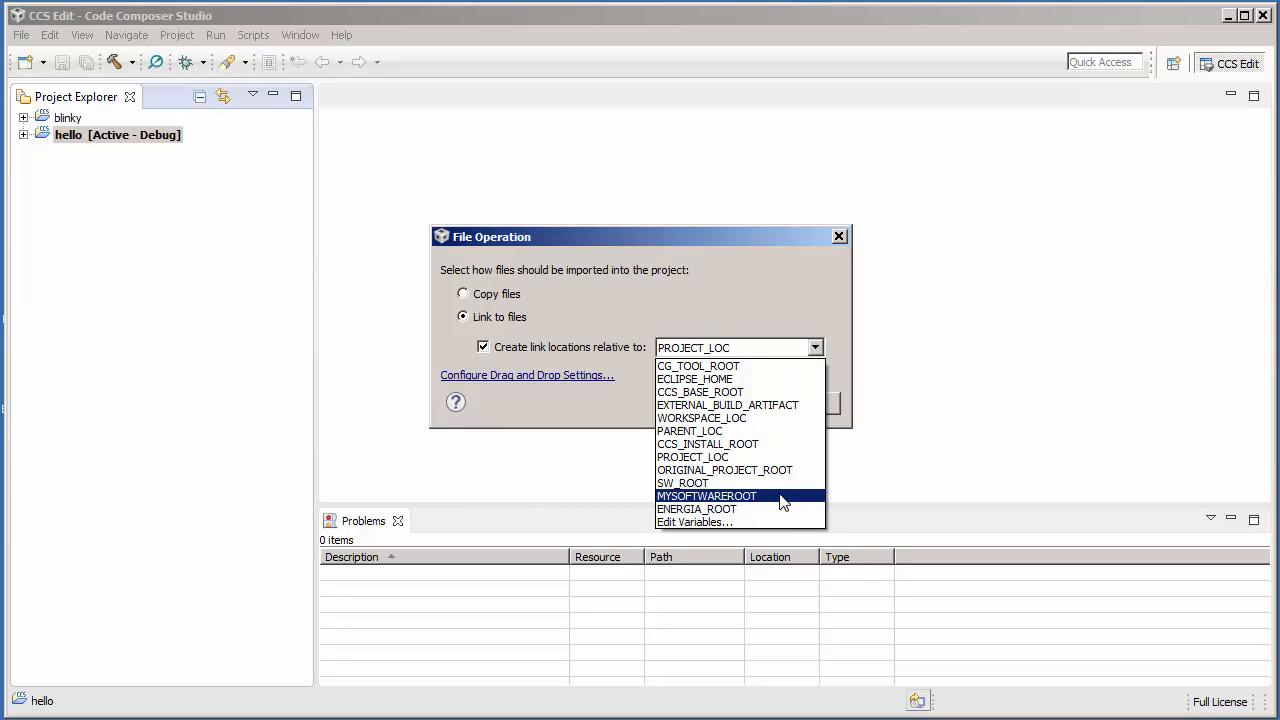
left_click(704, 496)
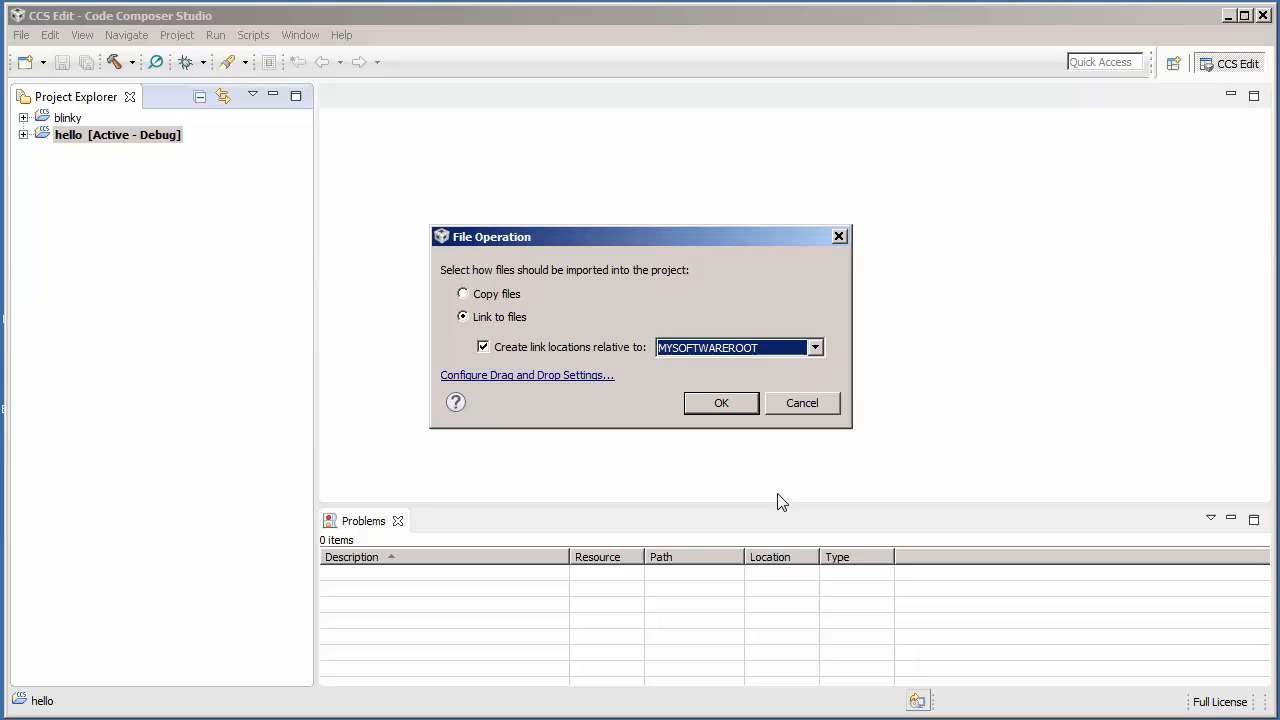
left_click(720, 404)
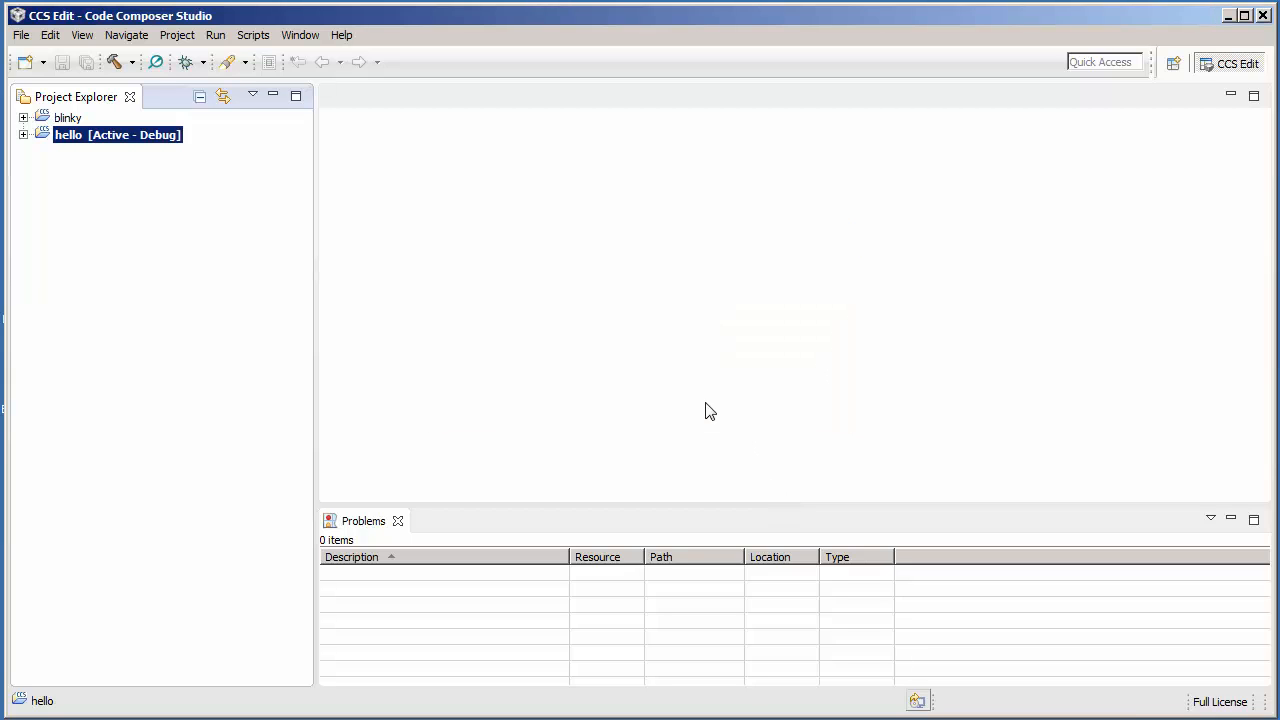
mouse_move(196, 142)
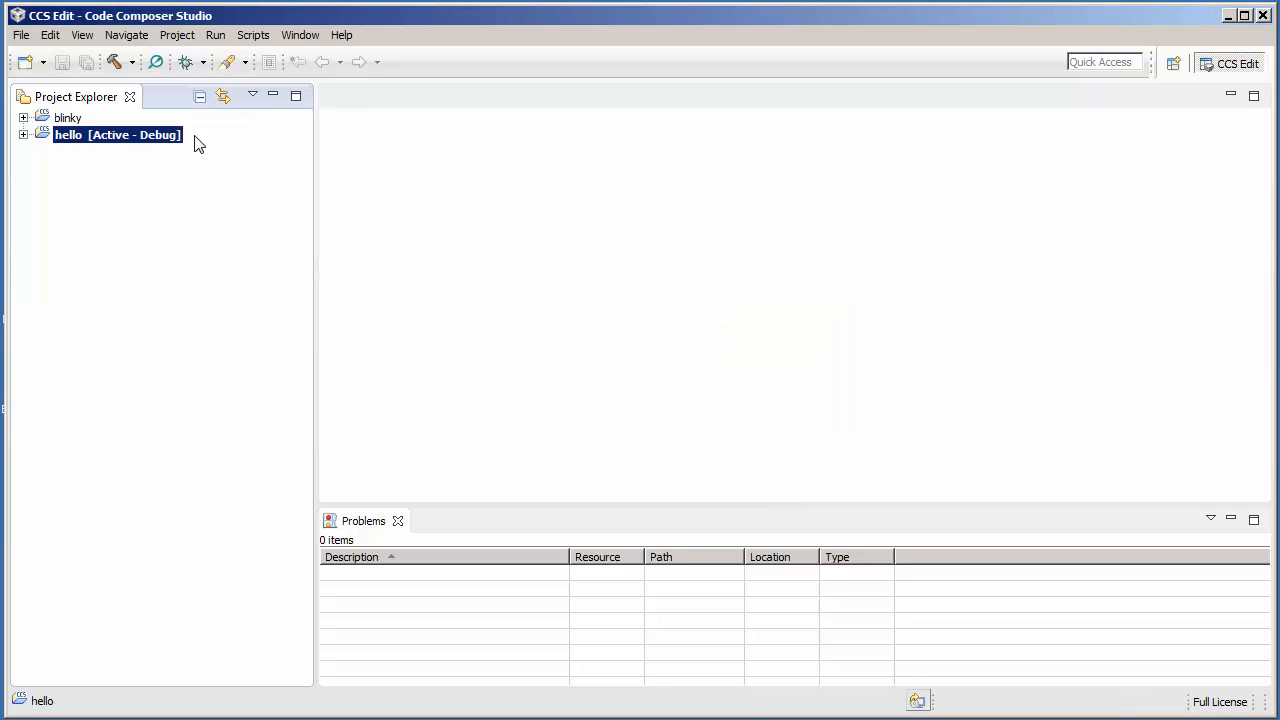
- View the hello project's ARM Compiler include search paths, ${CG_TOOL_ROOT}/include and ${SW_ROOT}
right_click(110, 136)
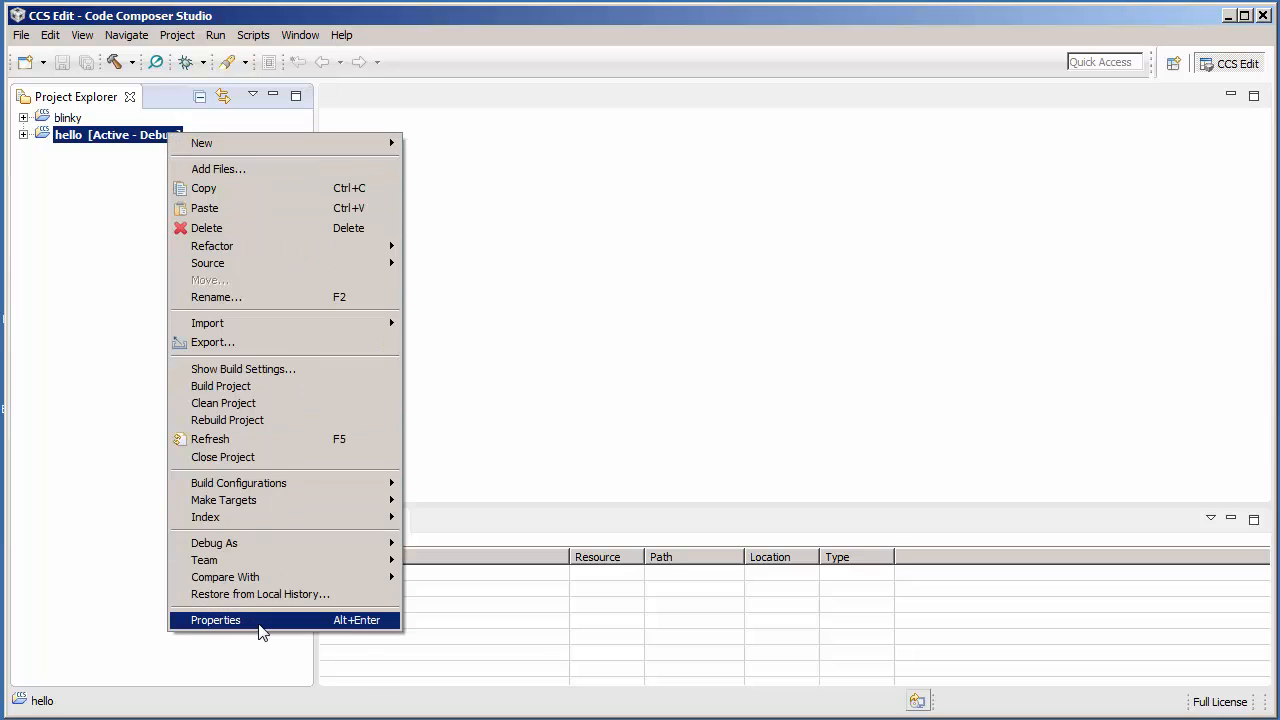
left_click(212, 620)
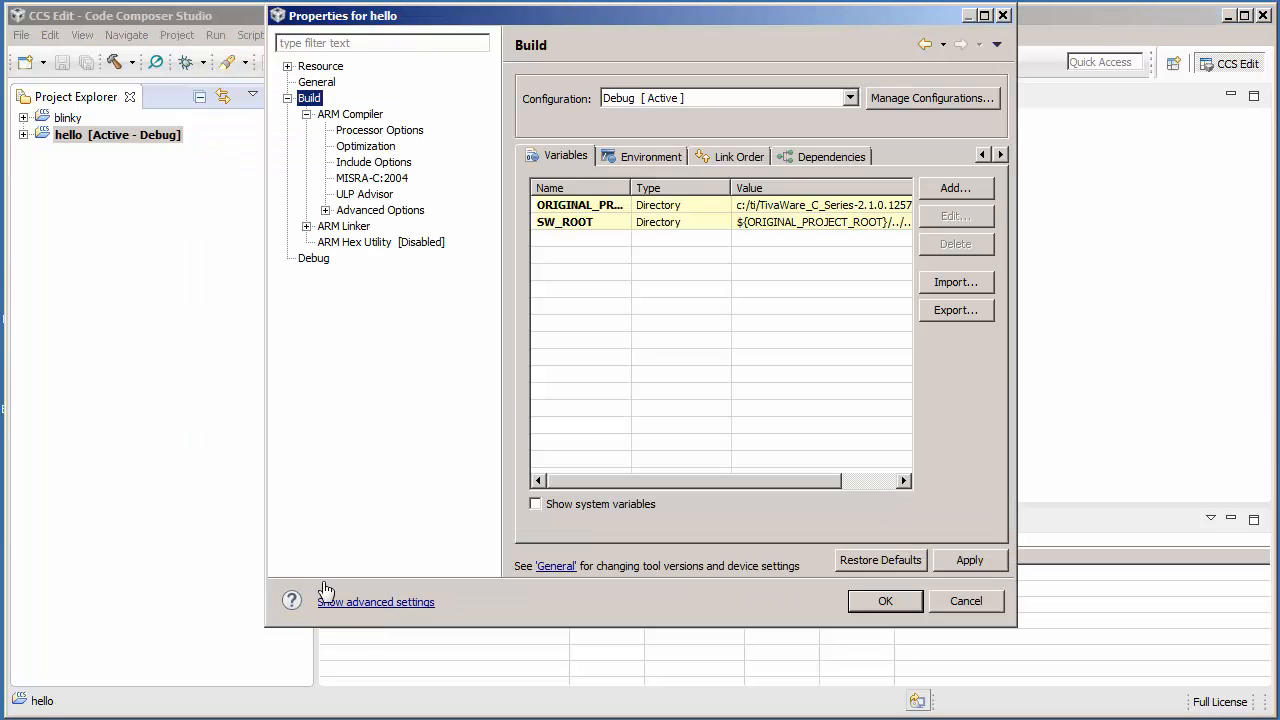
left_click(372, 162)
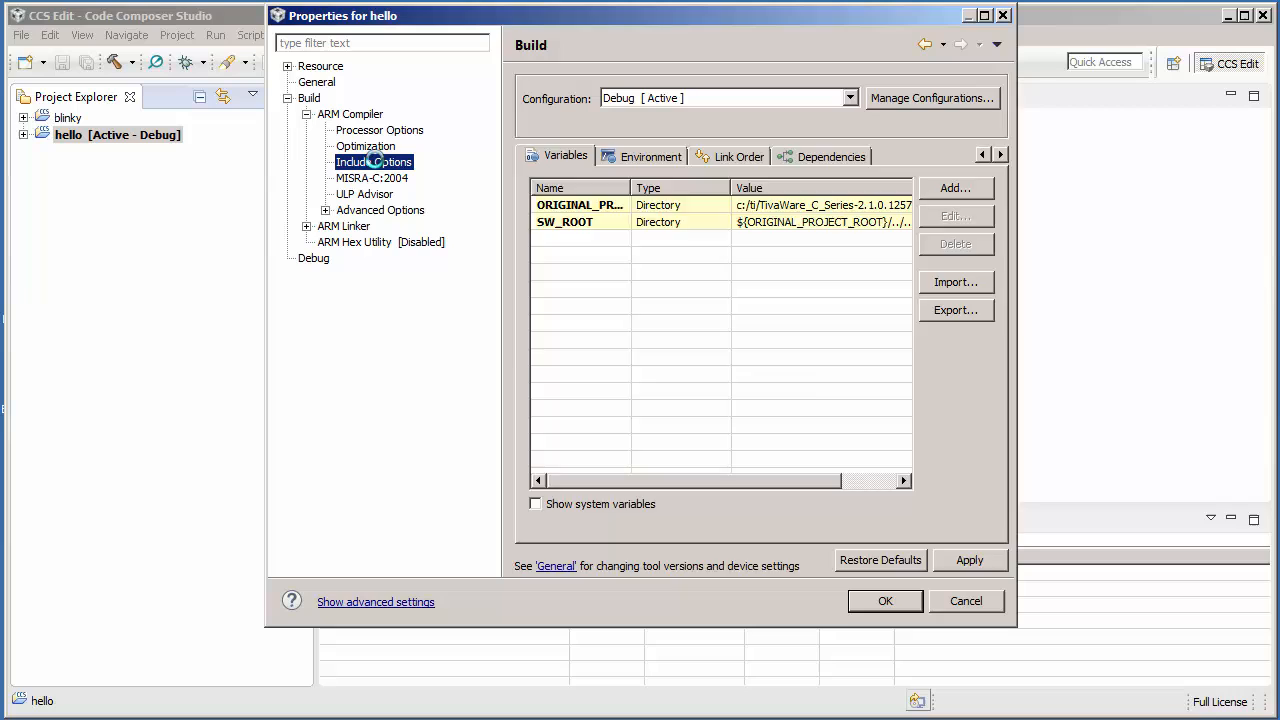
left_click(372, 160)
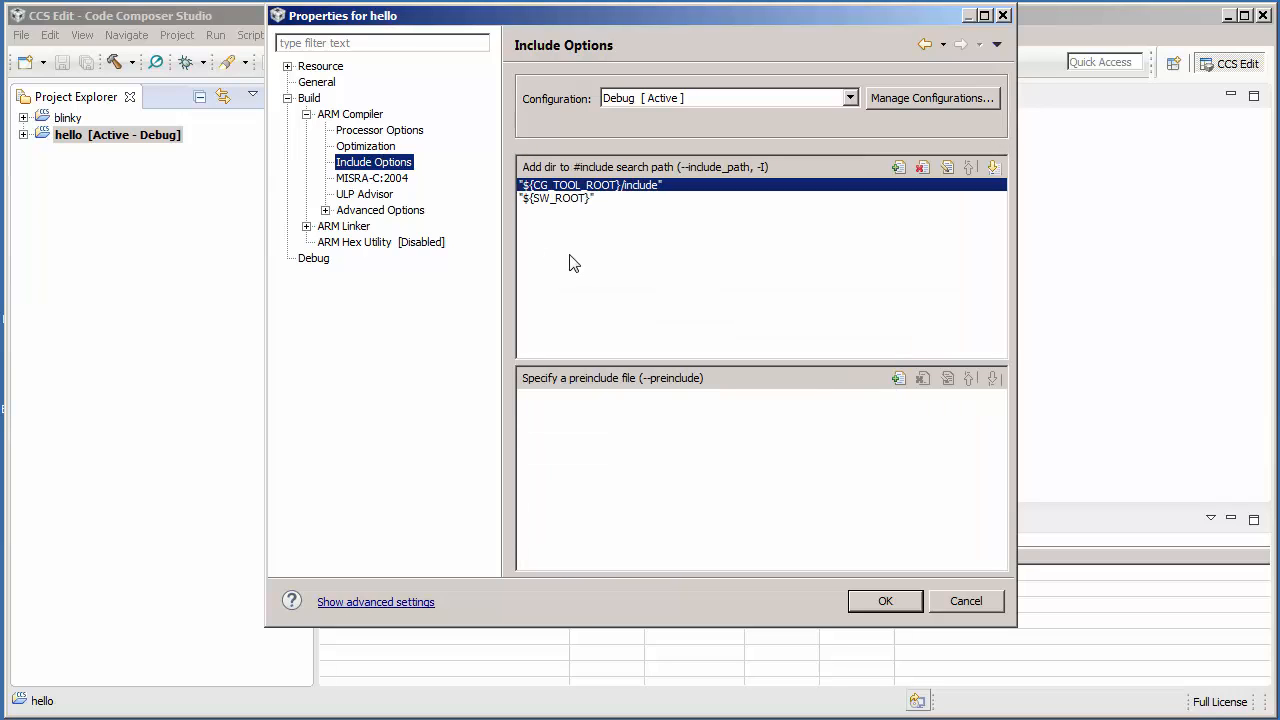
mouse_move(616, 198)
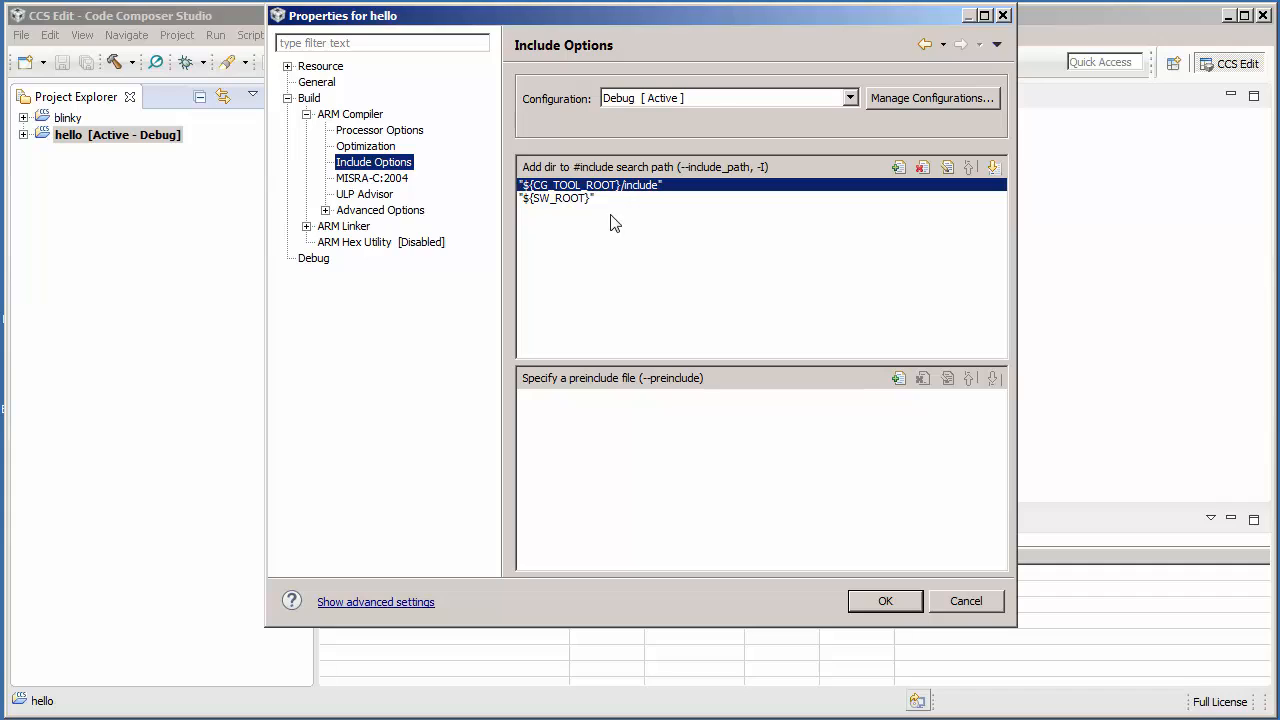
mouse_move(608, 206)
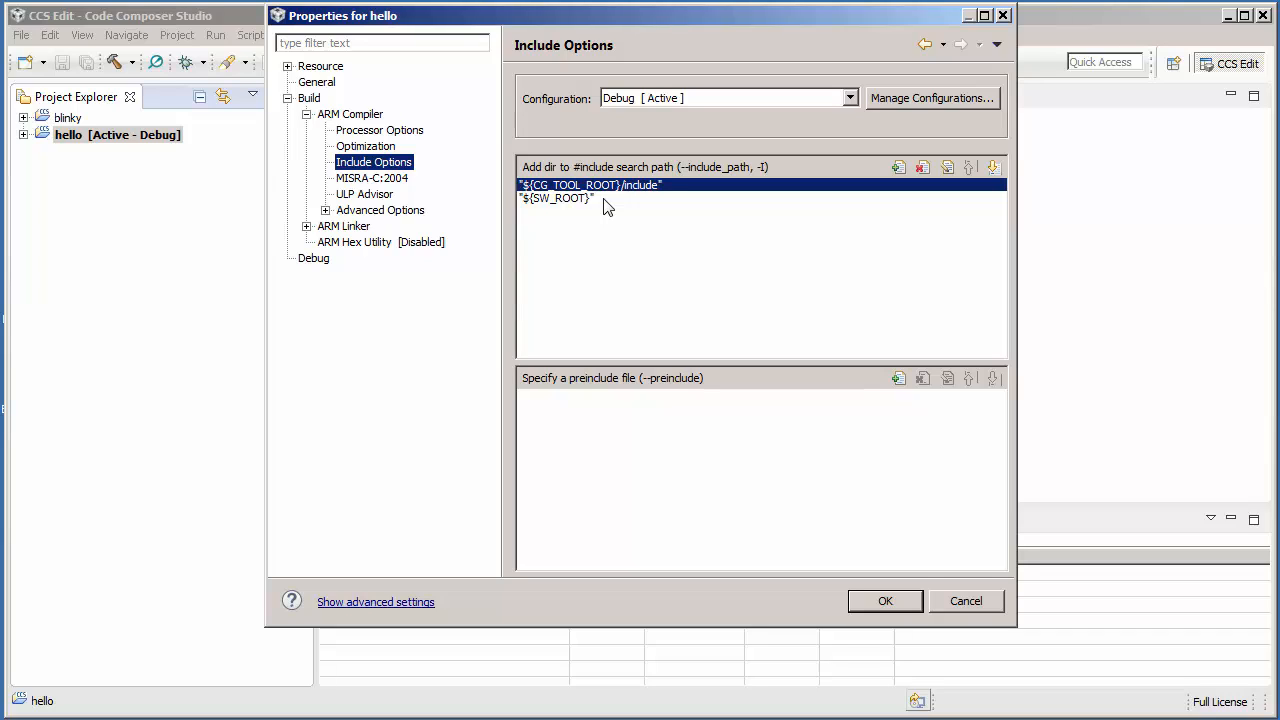
mouse_move(608, 220)
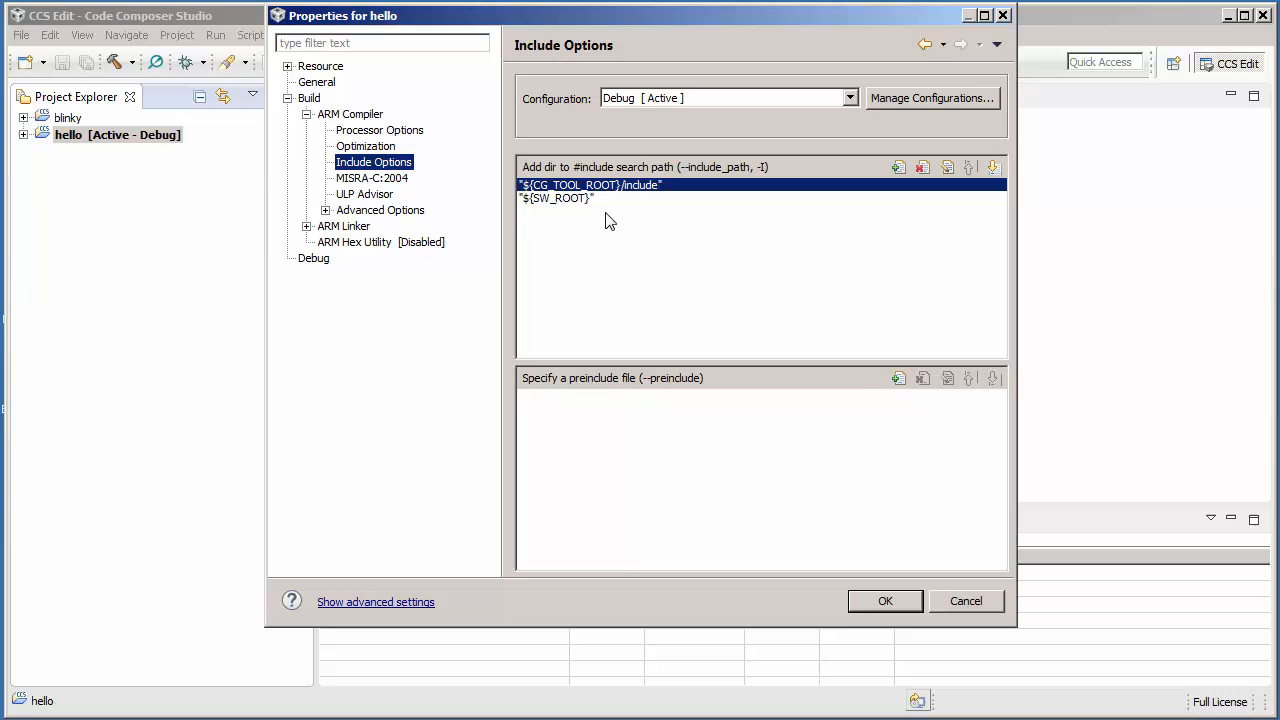